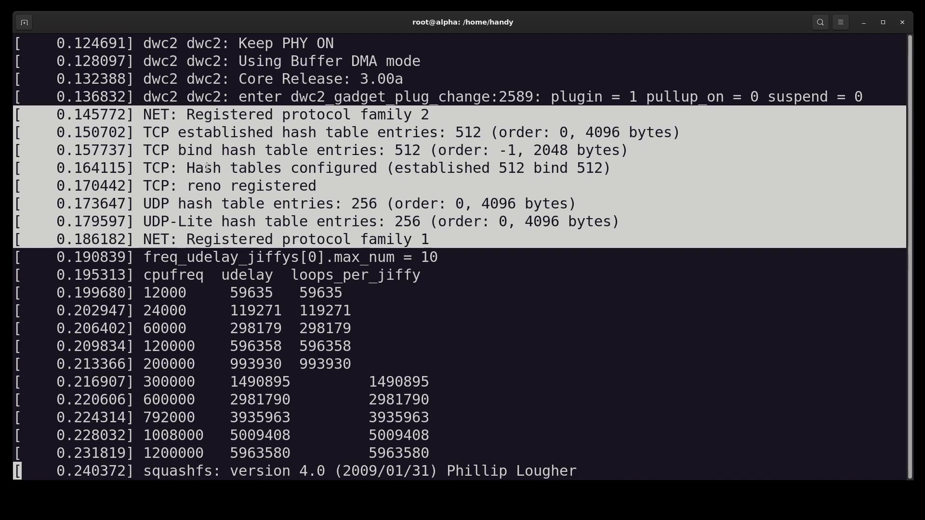
- Scroll through the UART boot log and log in as root at the Ingenic-uc1_1 prompt
scroll(down, 3)
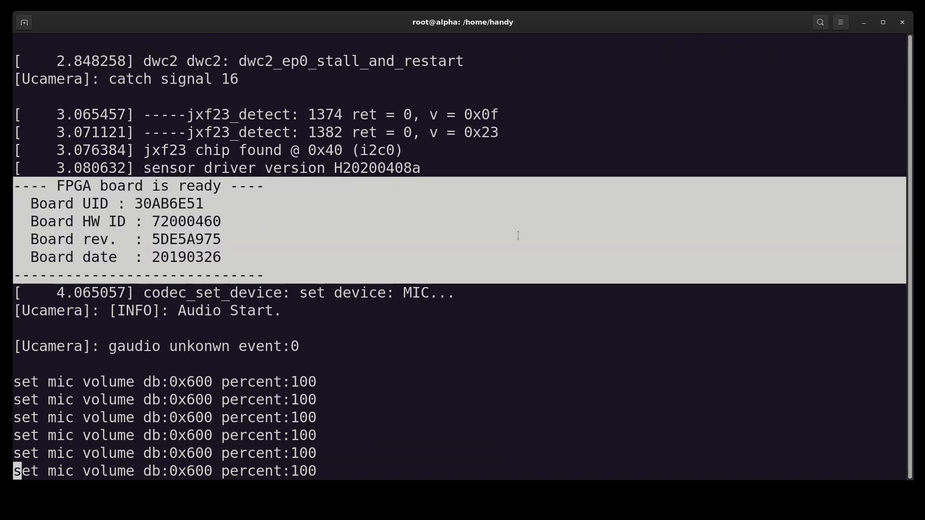
mouse_move(381, 210)
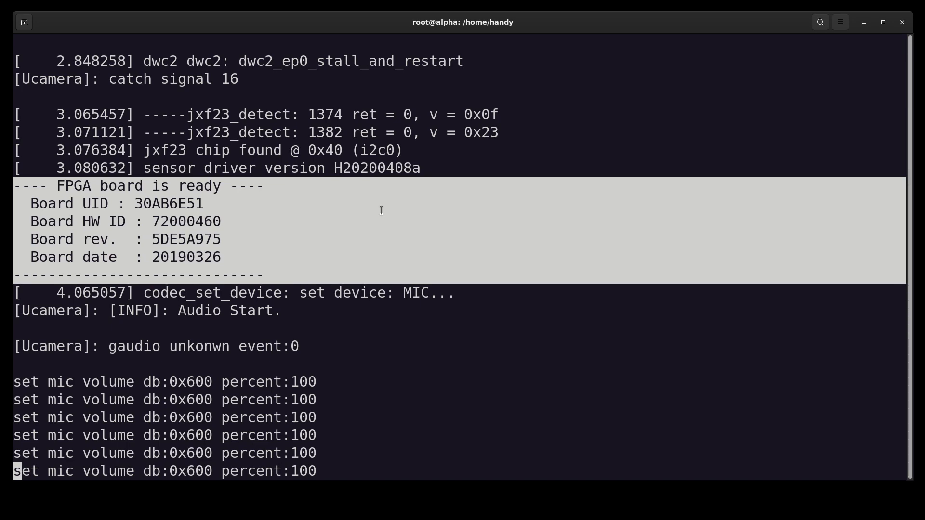
scroll(down, 3)
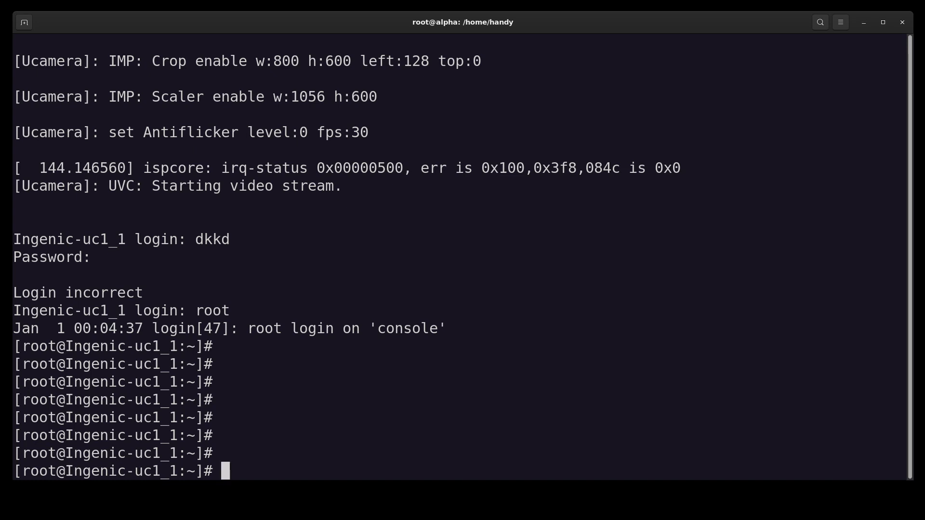
- Clear the screen, confirm / with pwd, list its folders, and begin typing cat /proc/cpuinfo
text(cle)
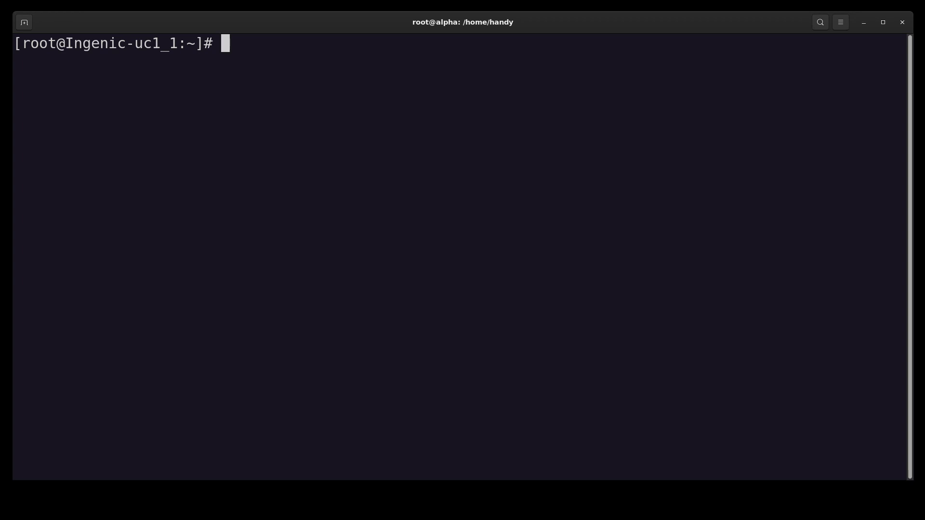
text(pwd)
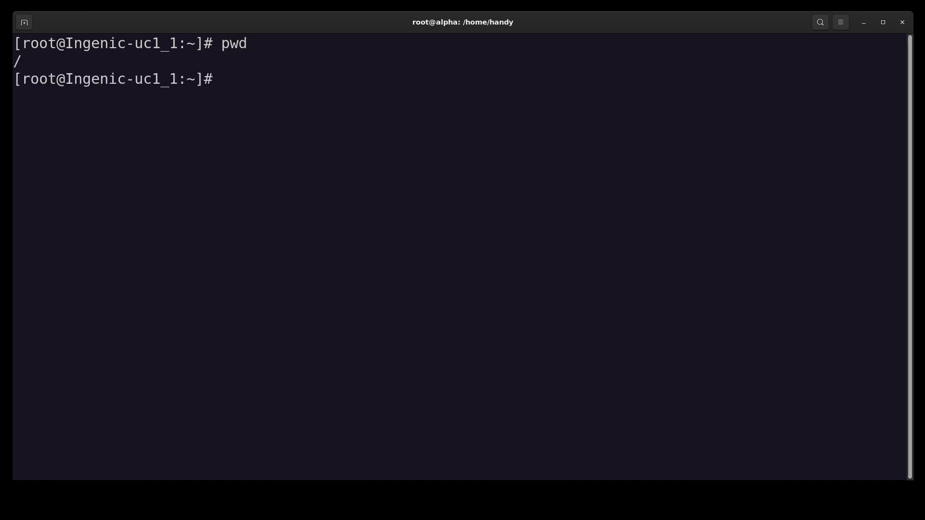
text(ls)
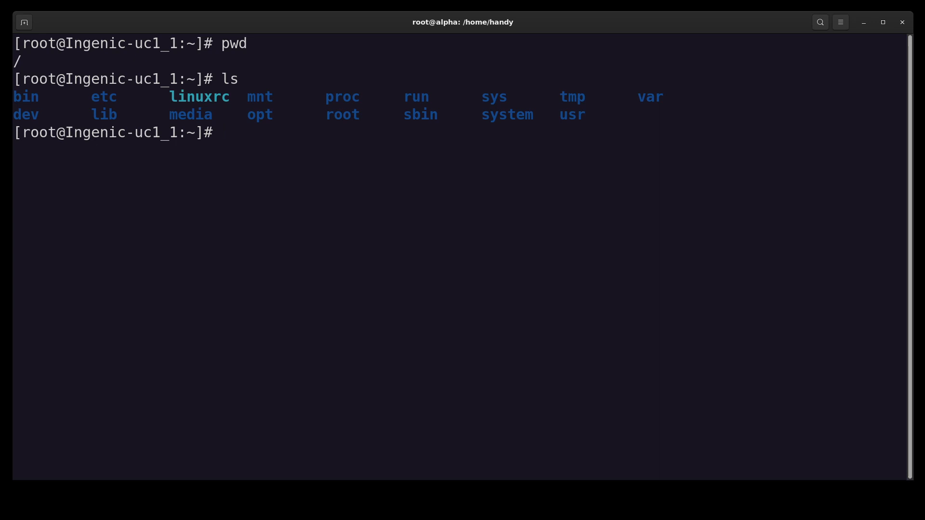
text(c)
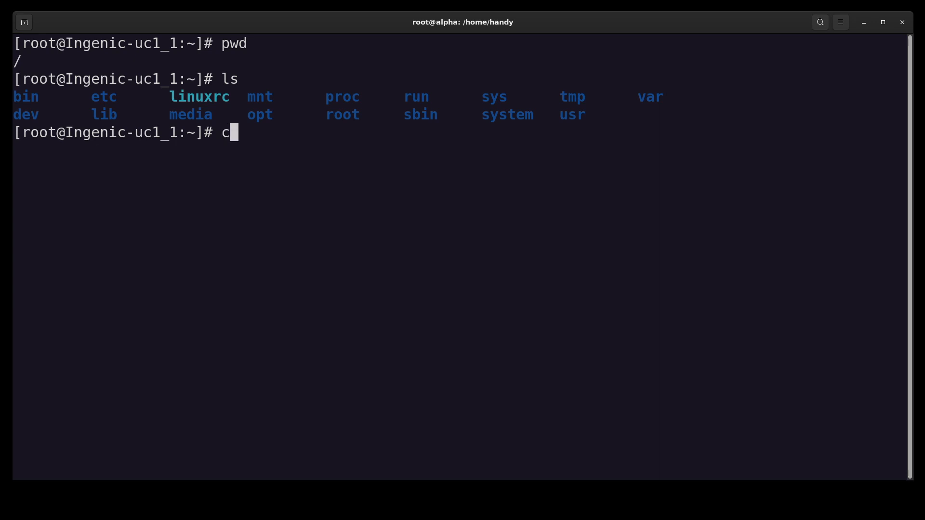
text(at)
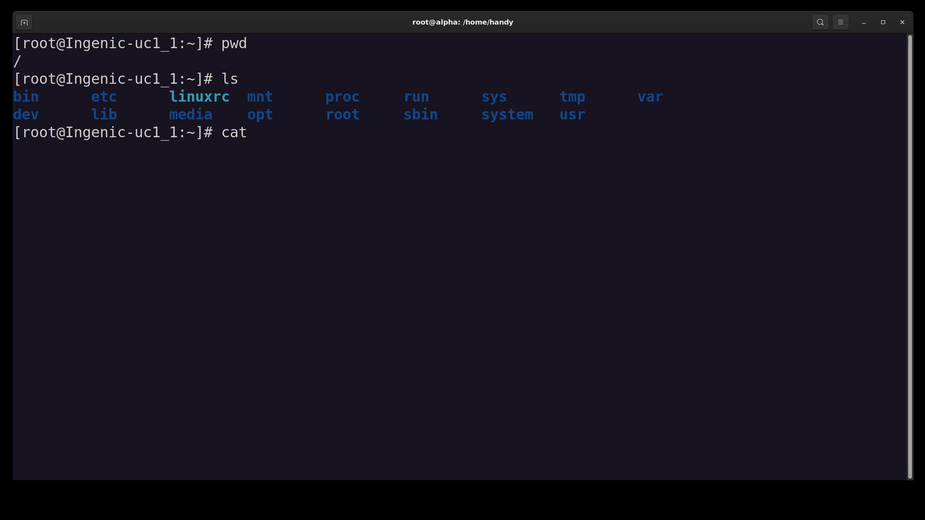
text(/proc/)
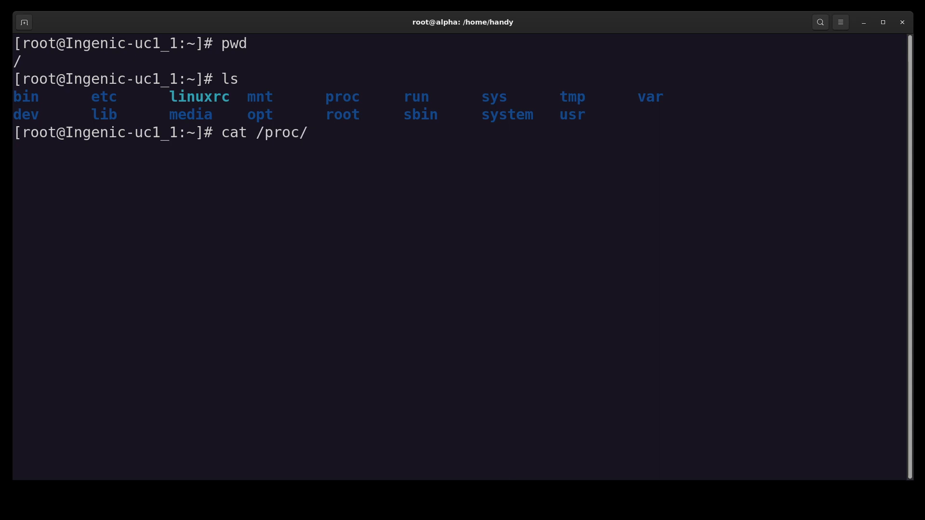
text(cpui)
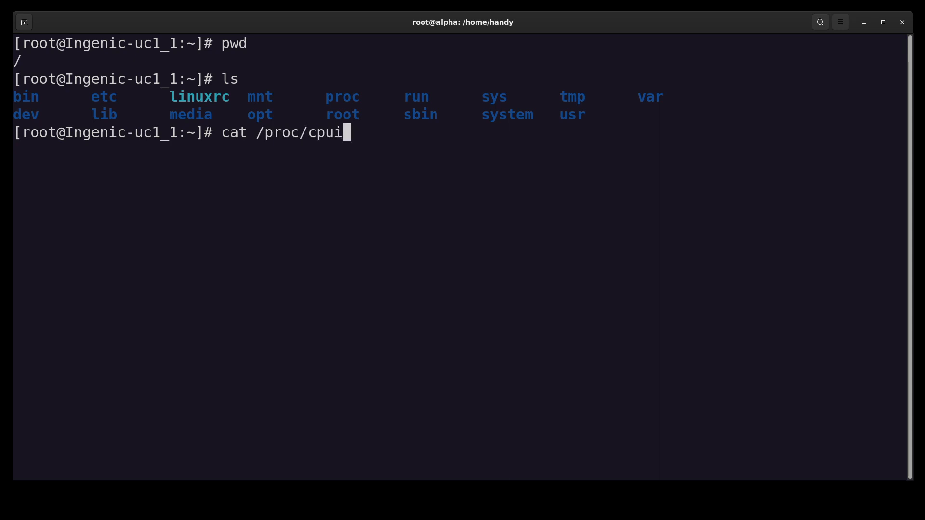
- Show cpuinfo, the shell environment and uname -a kernel version, then enter bin
text(nfo)
text(set)
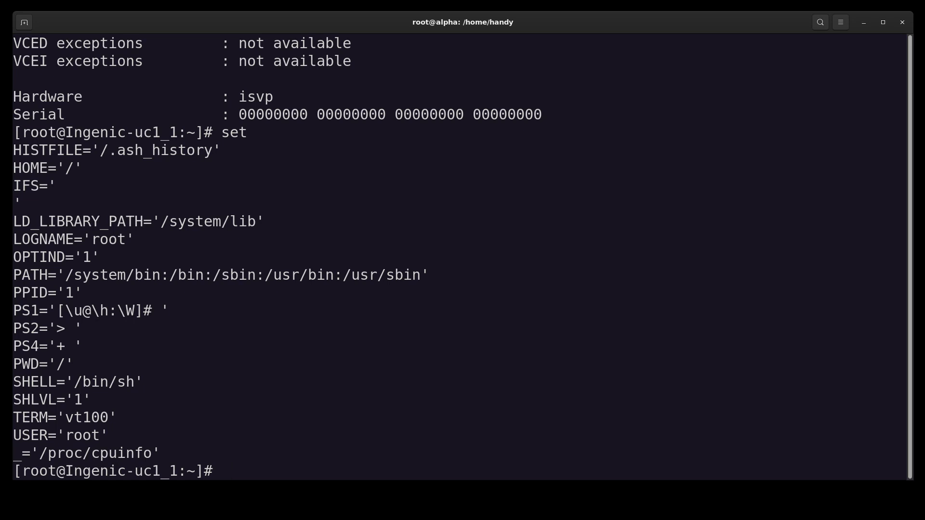
text(uname -a)
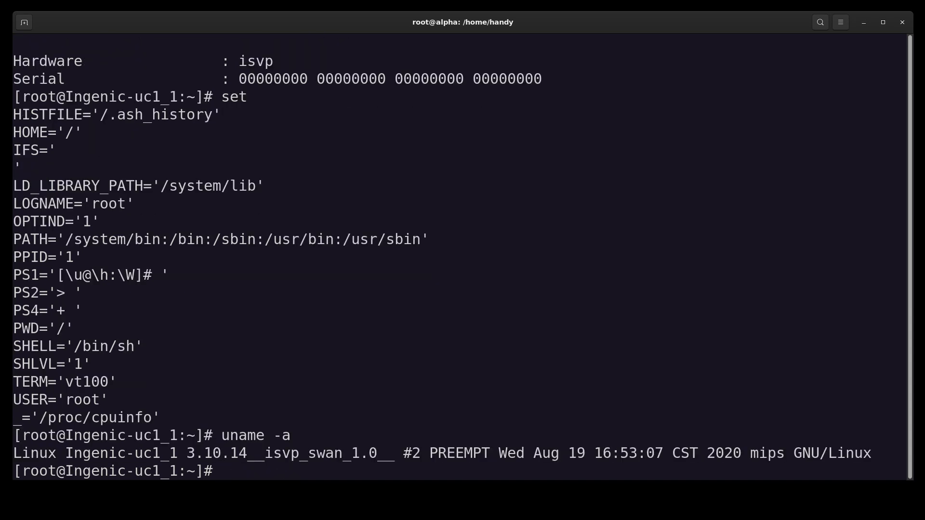
text(ls)
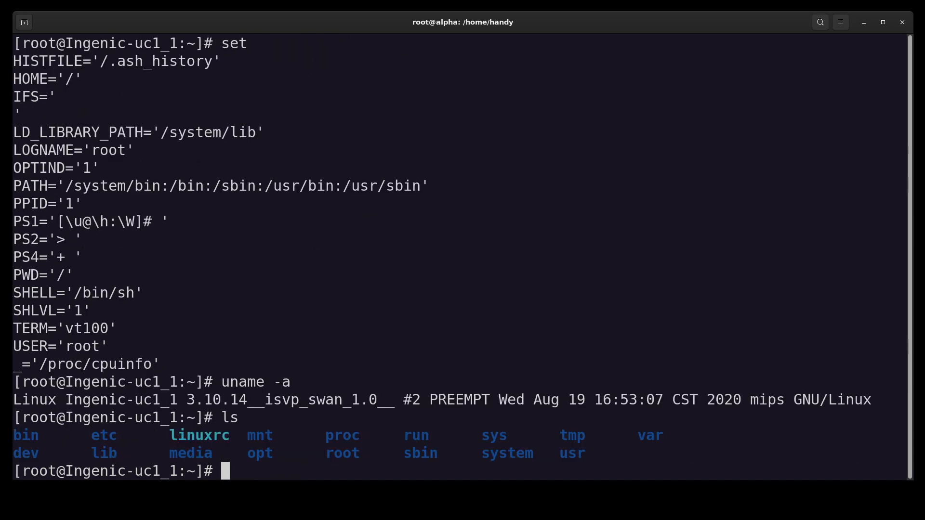
text(cd bin)
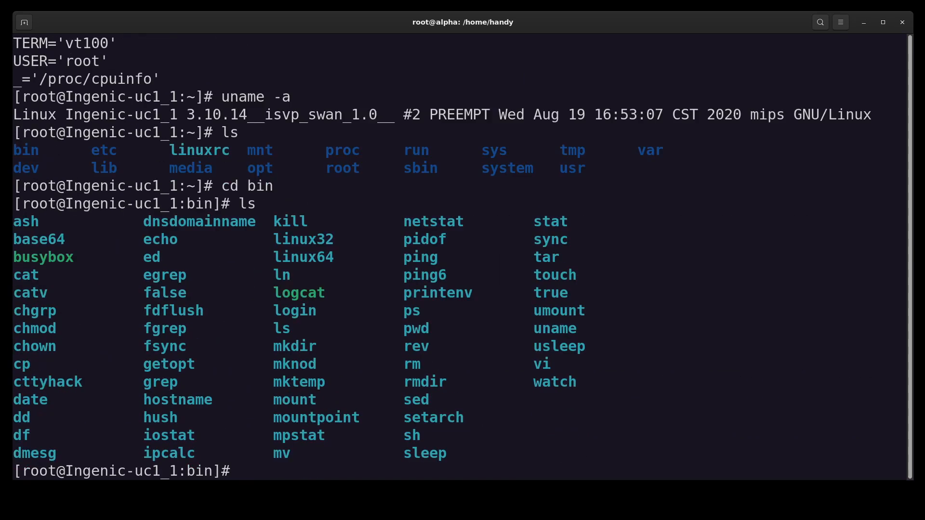
text(ls -lh)
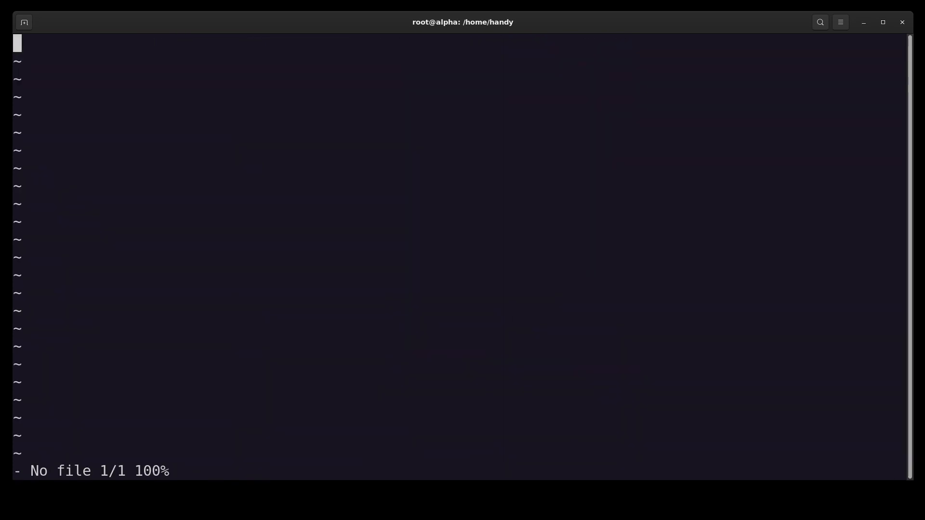
text(:set line)
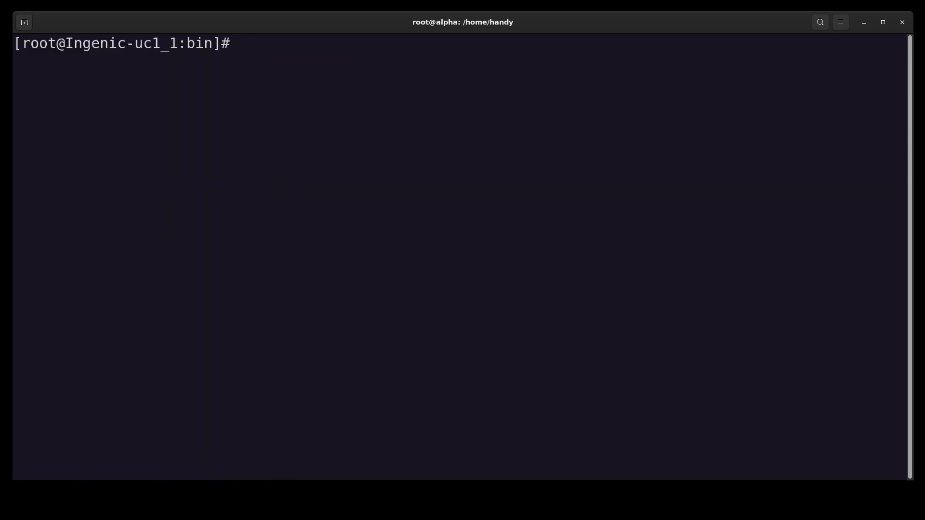
- Run find ./ | grep base to locate base64, then return to / and list it
text(find ./)
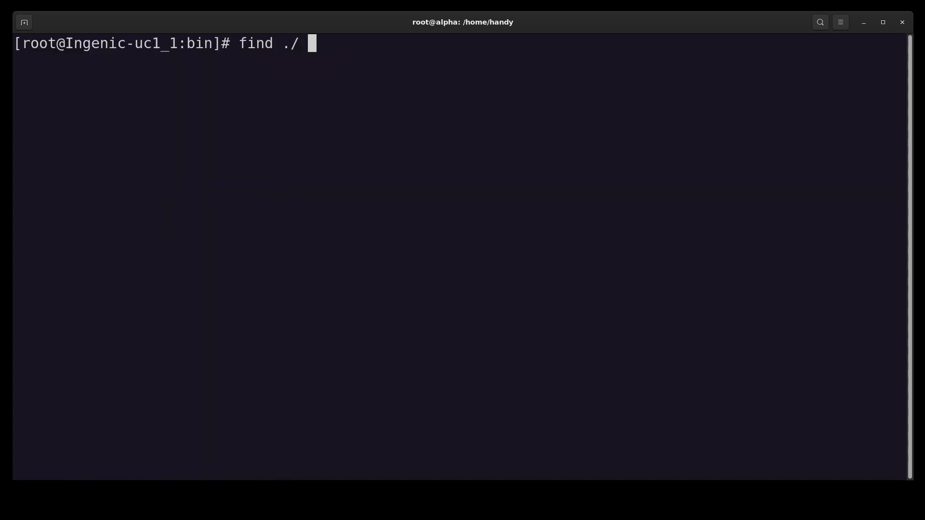
text(|)
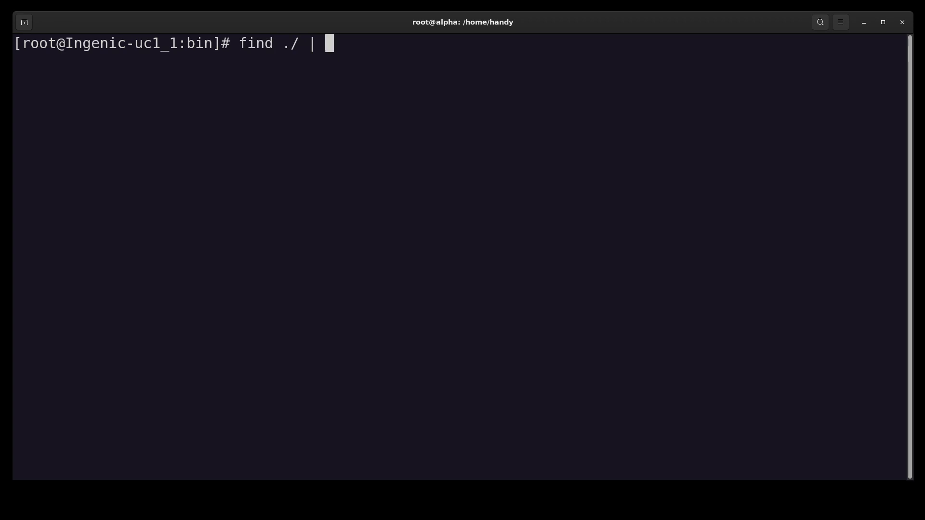
text(grep)
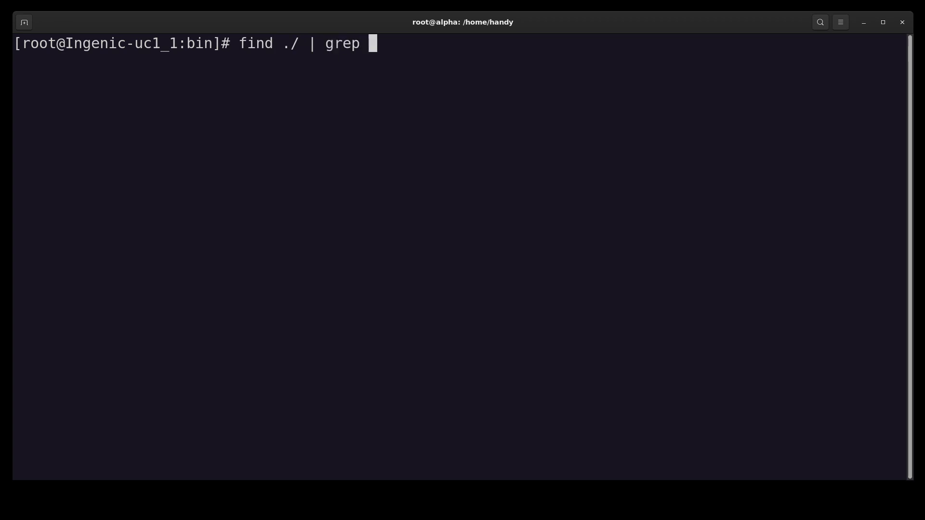
text(base)
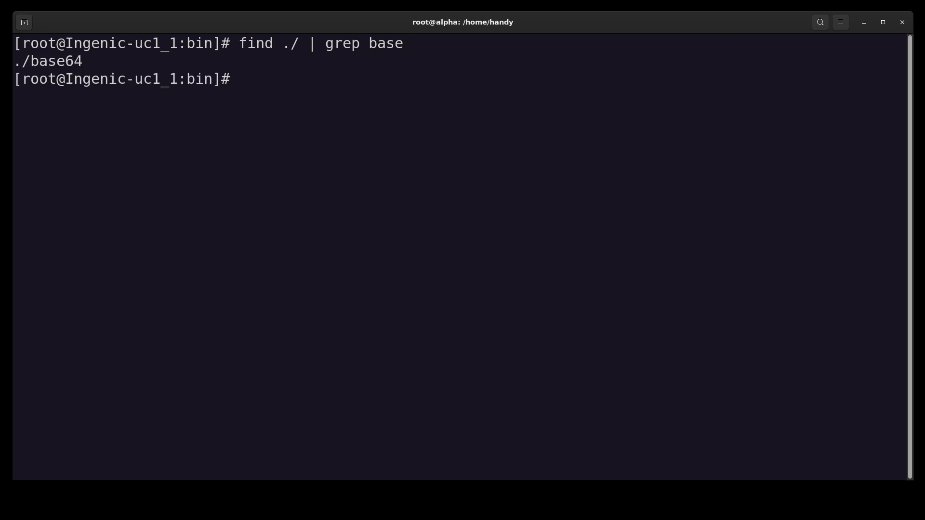
text(./)
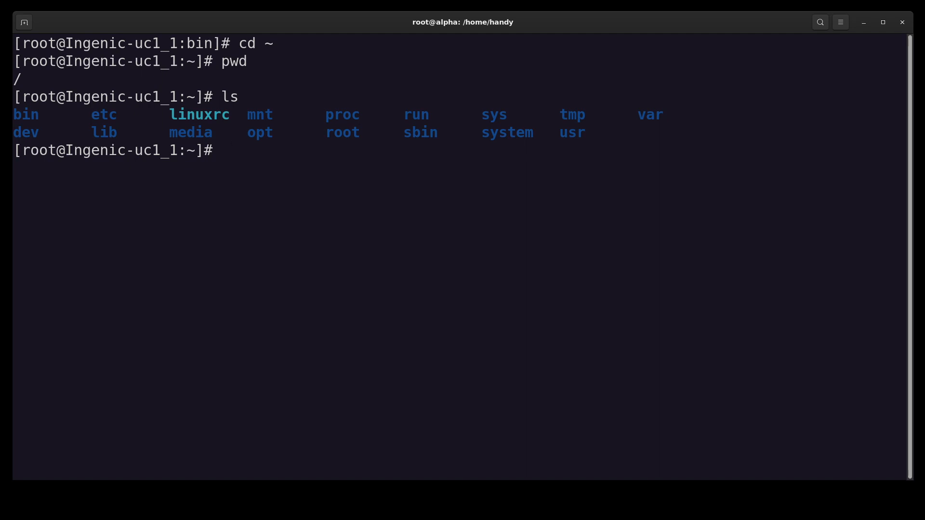
- Enter etc, then init.d, and start less rcS on the startup script
text(cd et)
text(ls)
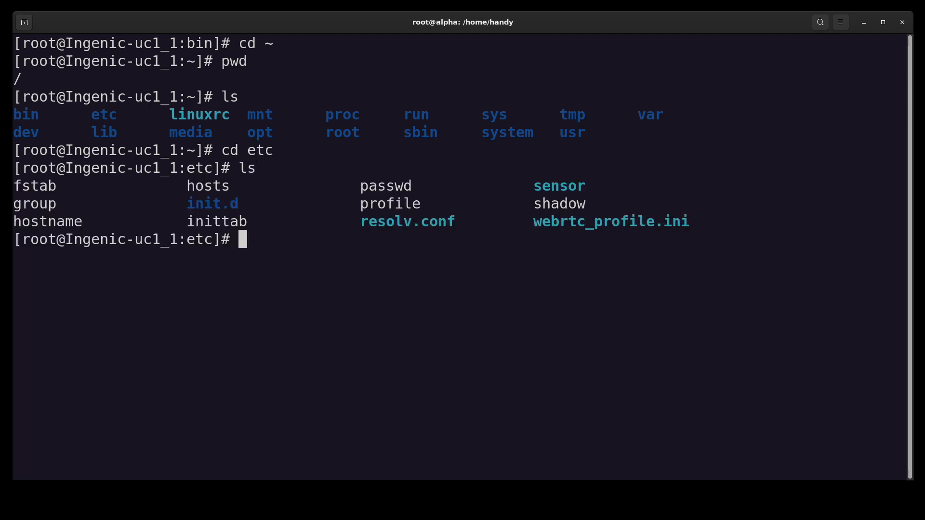
text(cd init.d/)
text(ls)
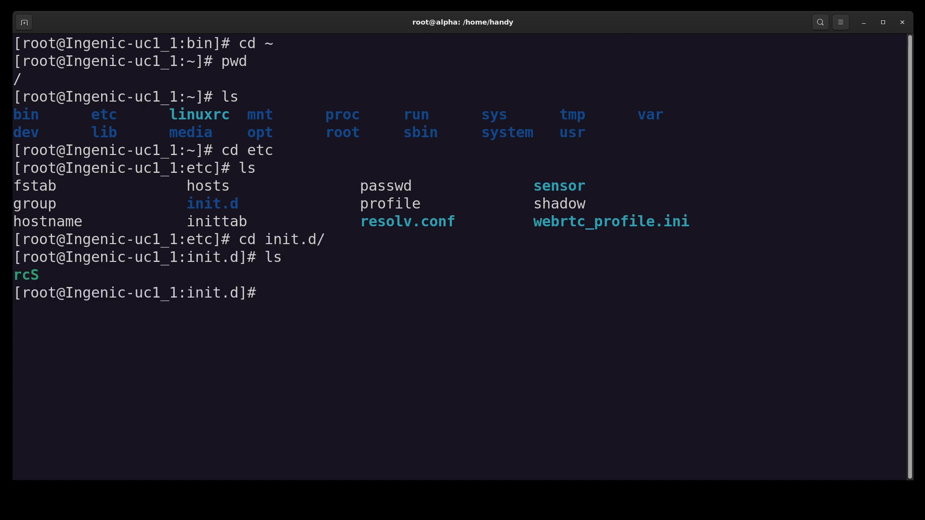
text(l)
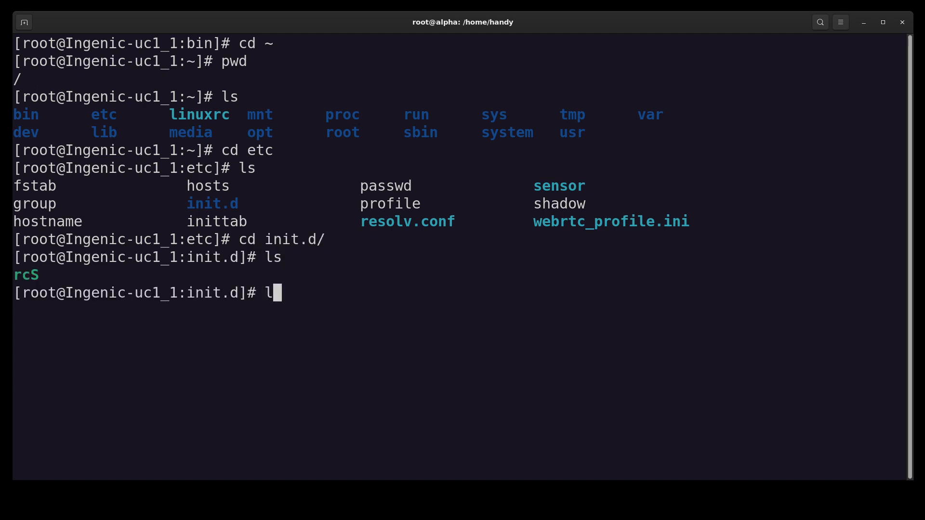
text(ess rcS)
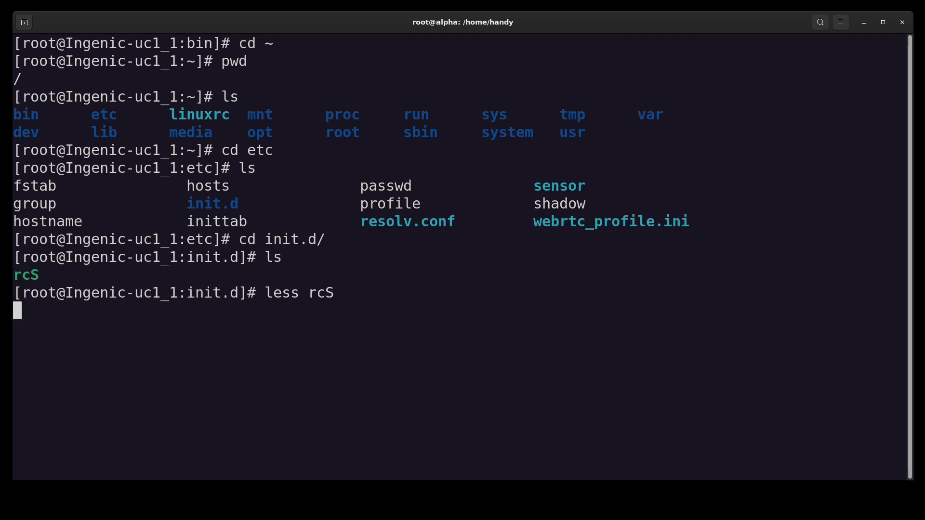
- Read through the rcS startup script in less and quit back to the shell
key(Return)
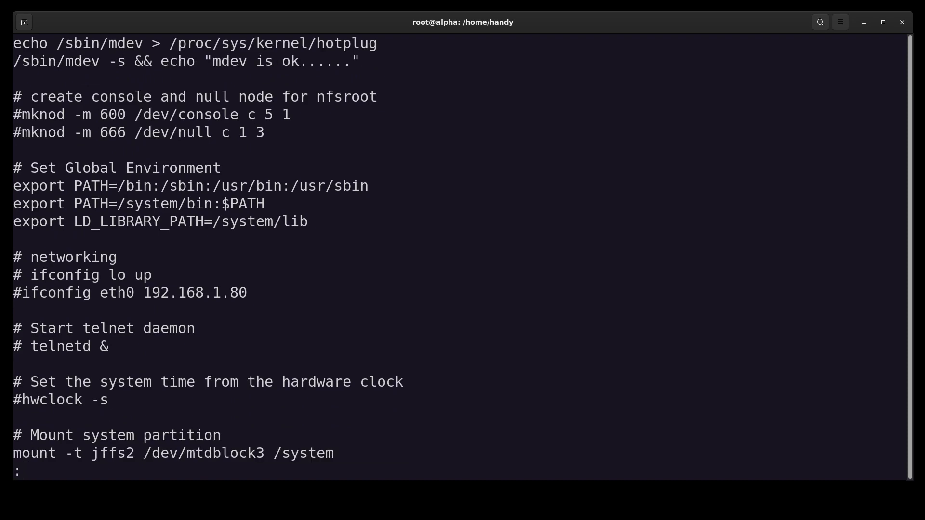
scroll(down, 3)
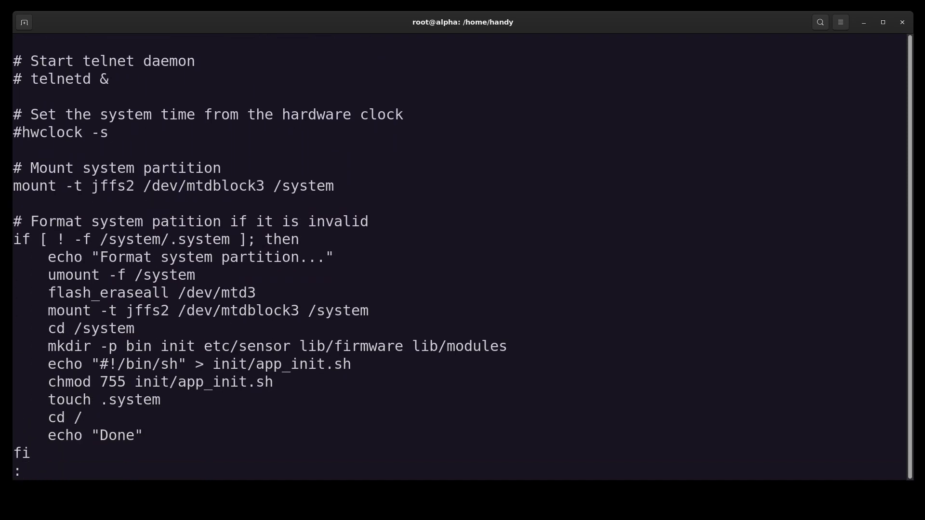
scroll(down, 3)
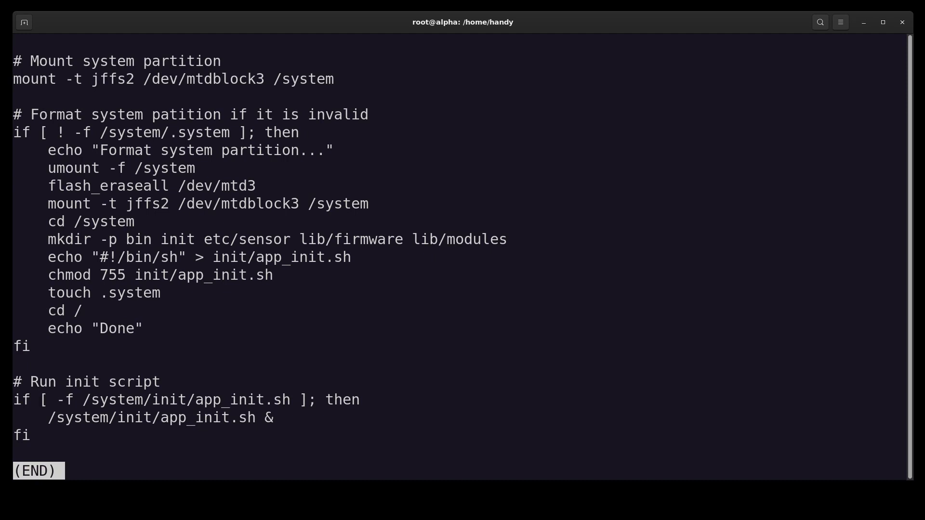
scroll(down, 3)
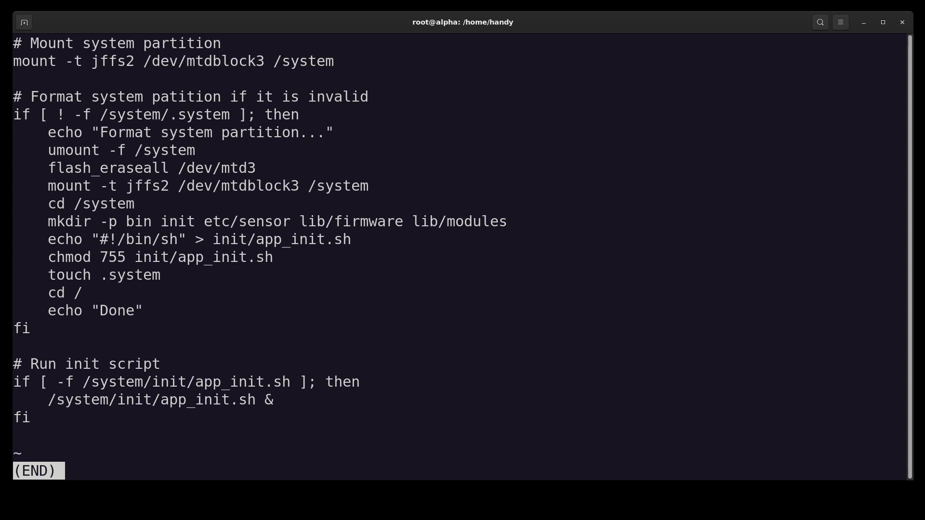
key(q)
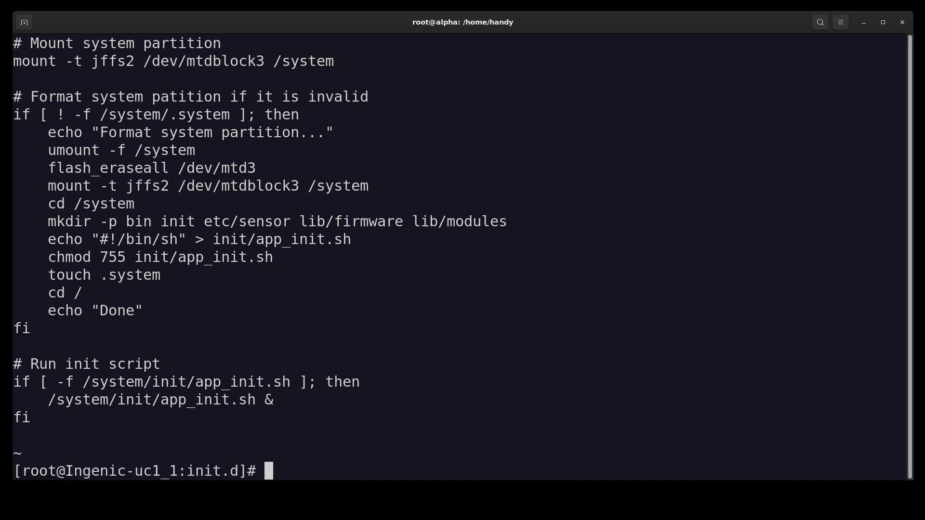
- Move into /system/init and read app_init.sh, which loads modules and starts ucamera
text(cd /sus)
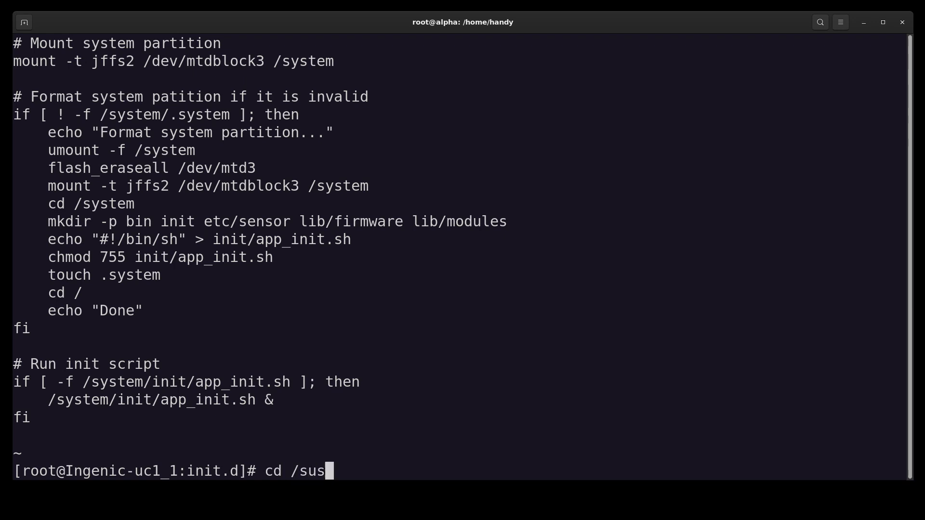
text(t)
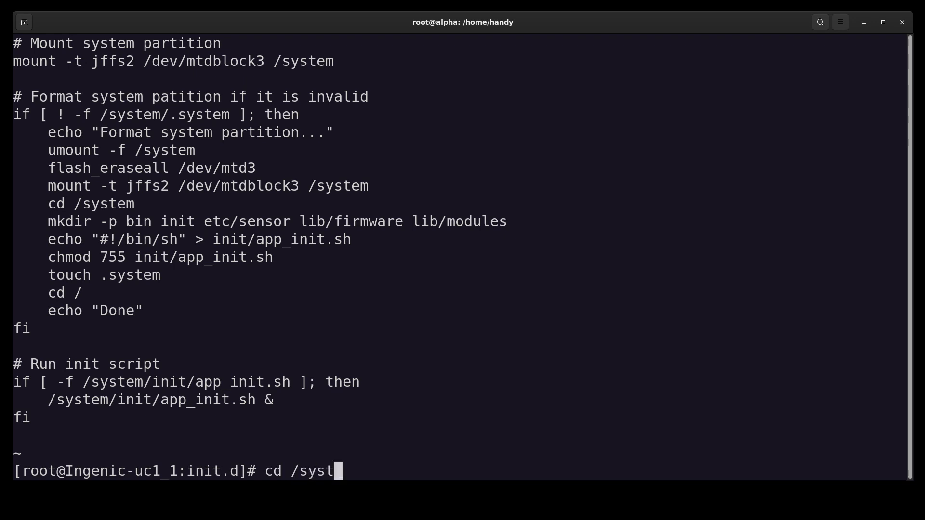
text(em/init/)
text(ls)
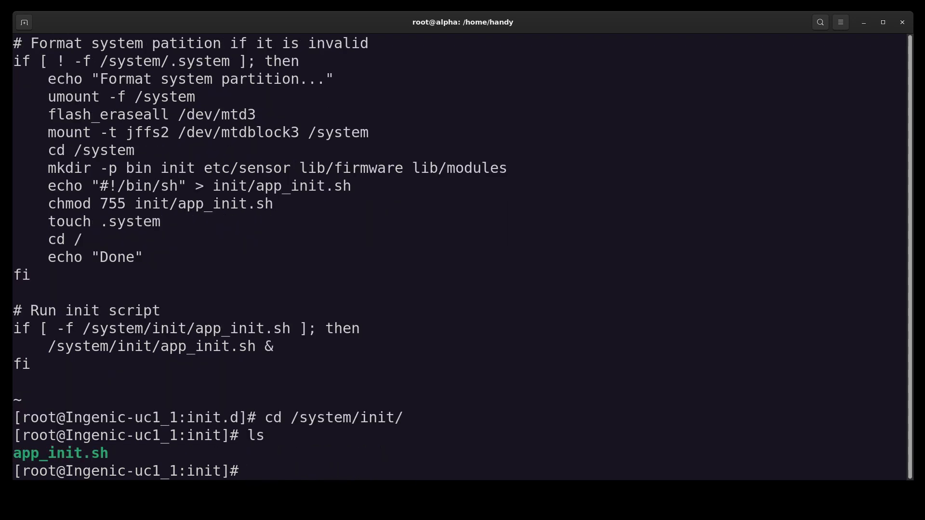
text(less)
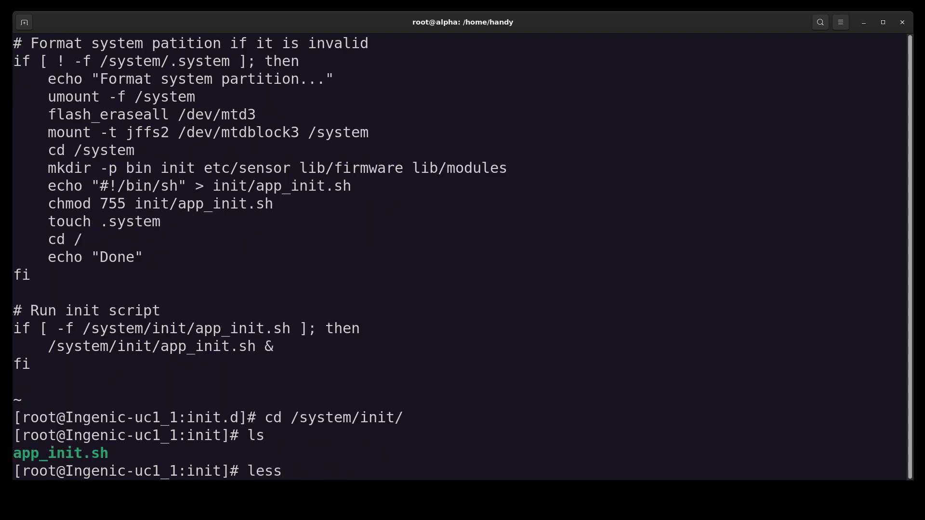
text(app_init.sh)
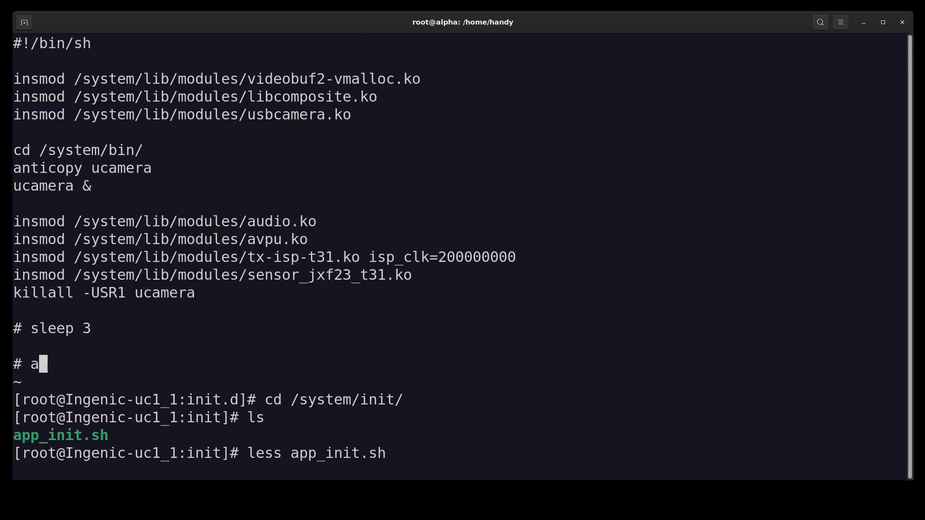
text(dbd &)
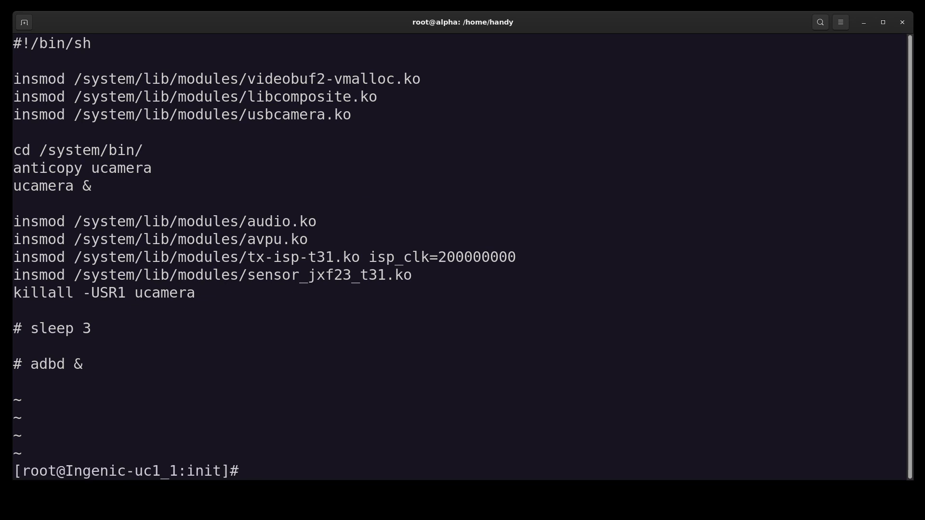
text(ls)
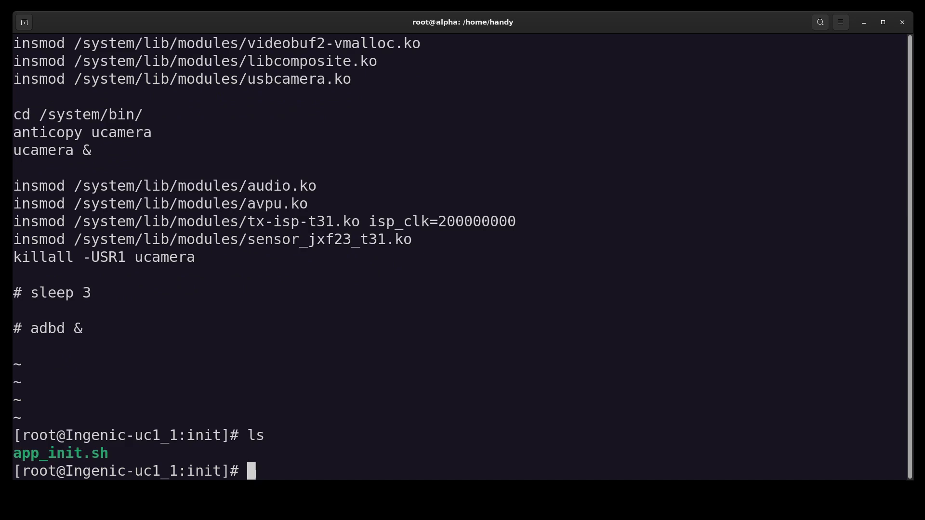
- Confirm /system is a jffs2 mount and check df -h: 3.3M, 49% used
text(pwd)
text(mount)
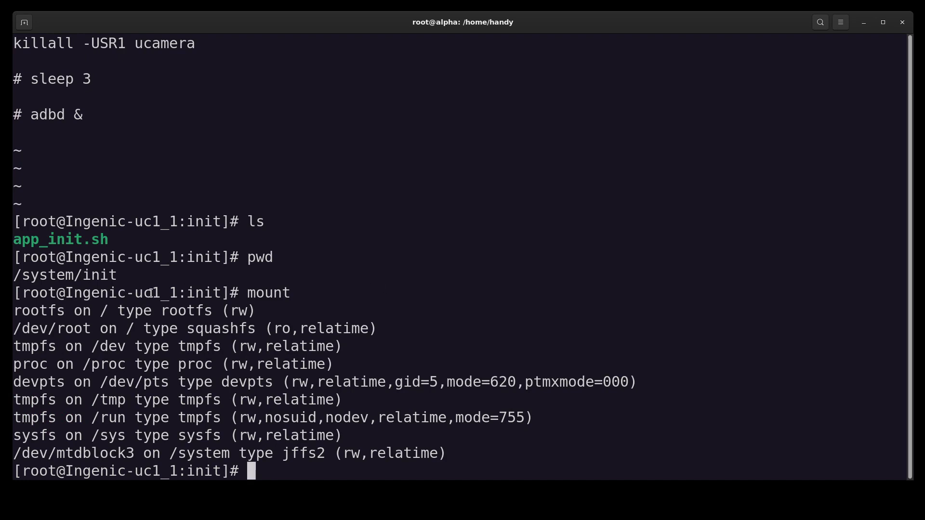
double_click(135, 311)
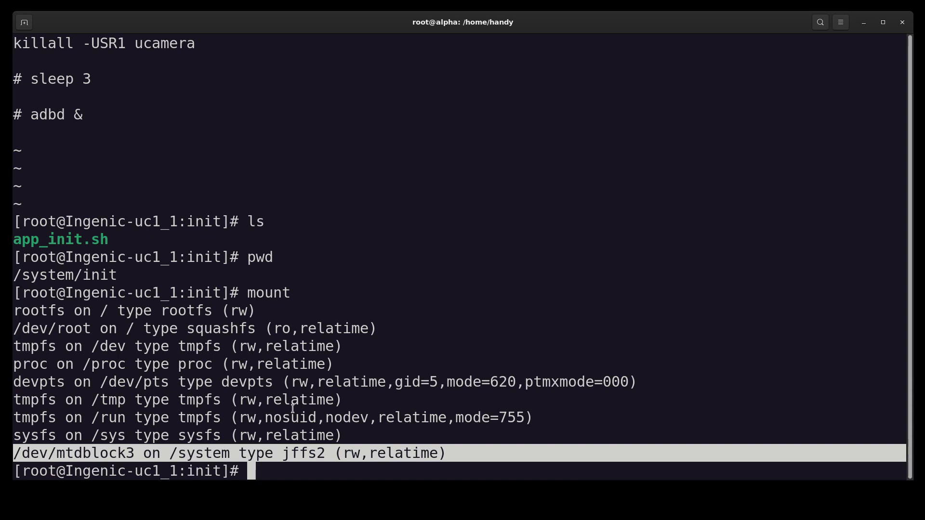
text(cd ..)
text(ls)
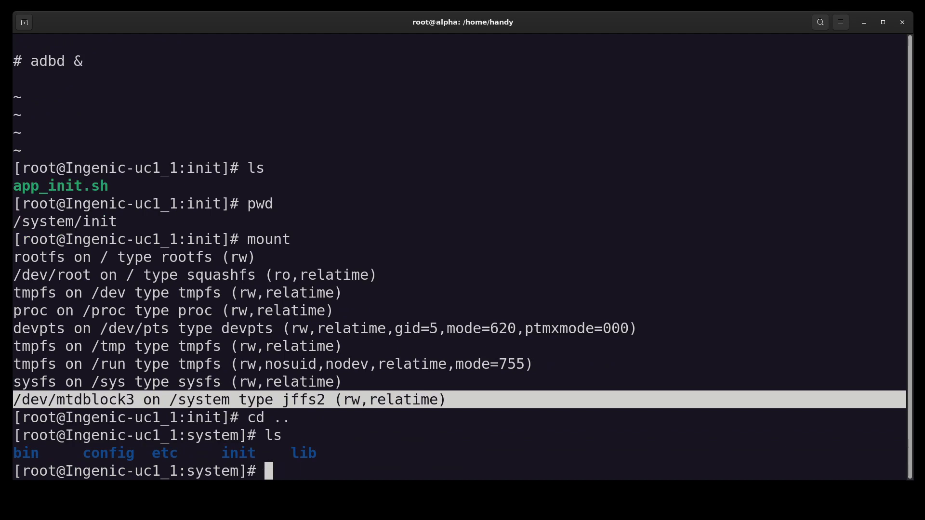
text(df ./)
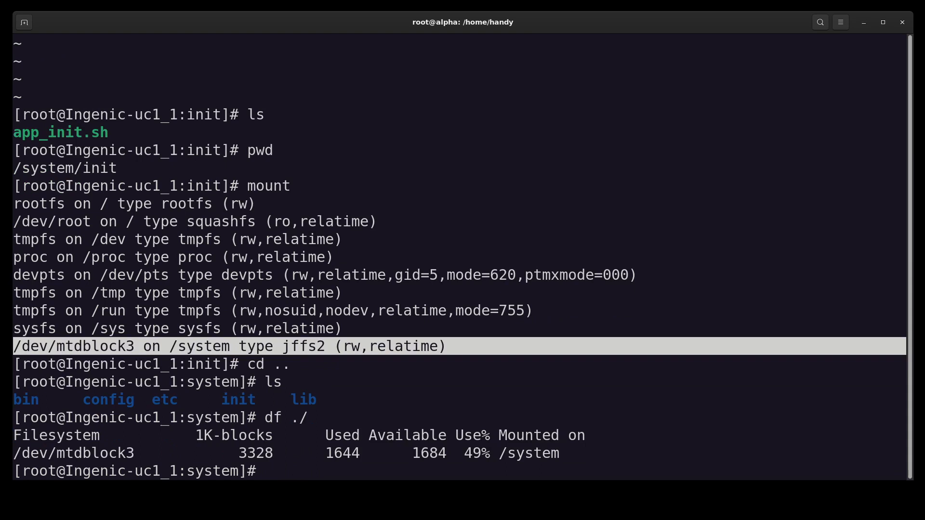
text(df ./)
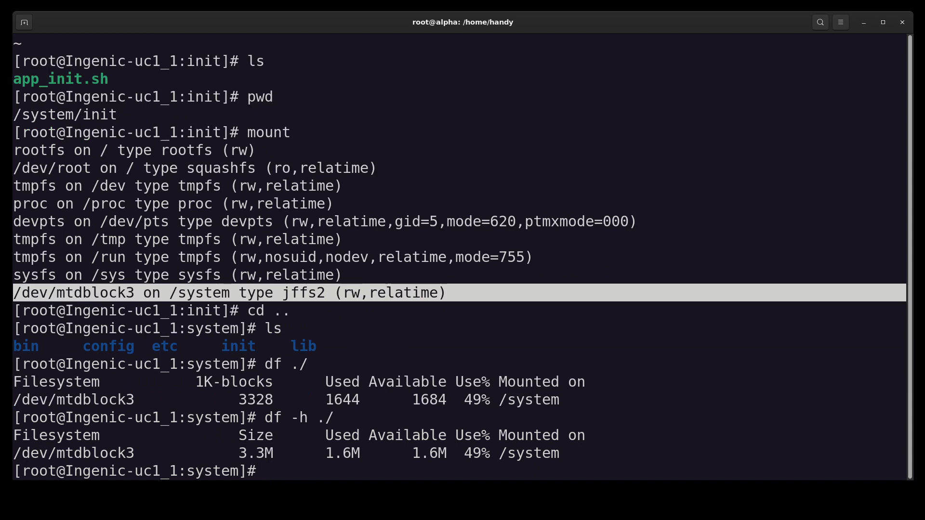
text(his)
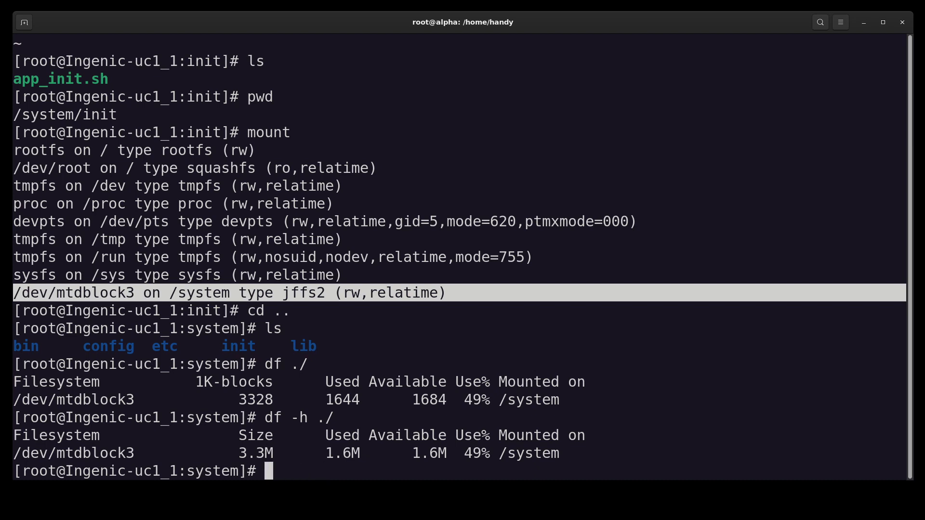
text(history)
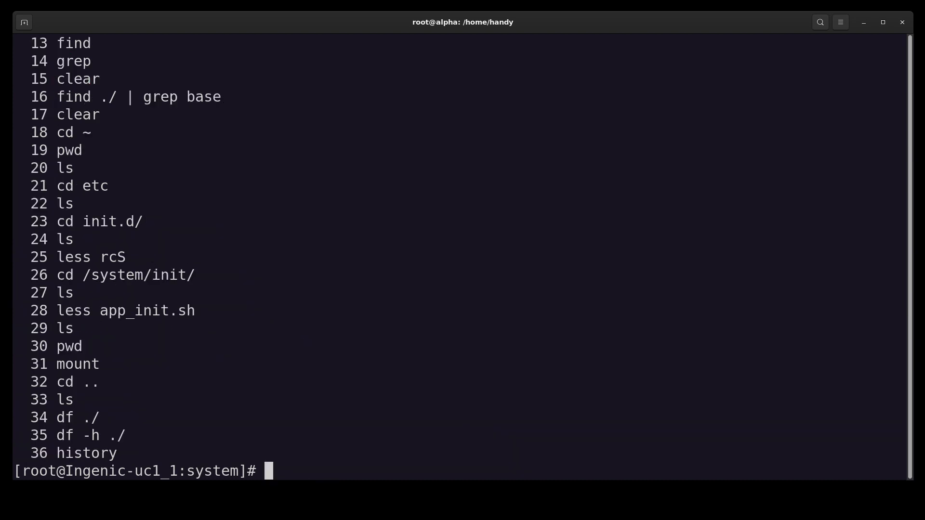
- Clear the terminal back to the /system folder listing
text(clear)
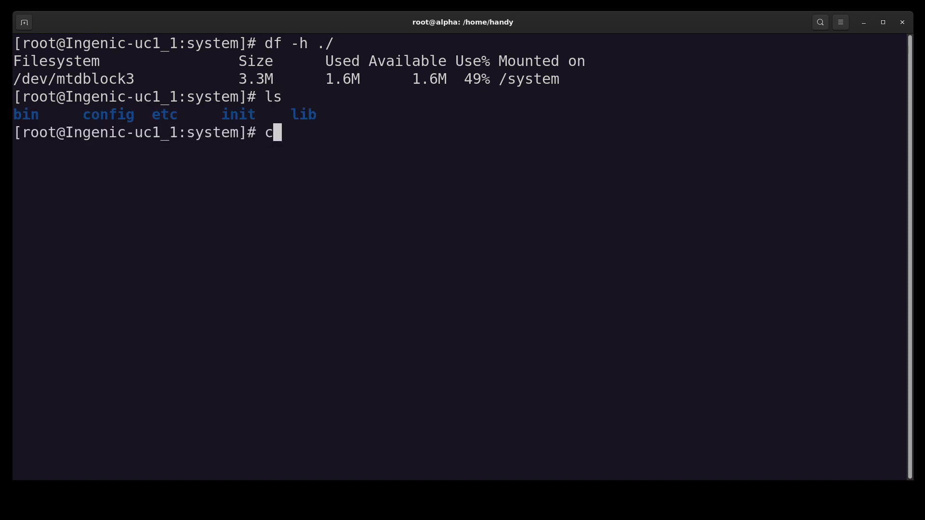
- Enter /system/bin, list adbd, lrz, lsz and ucamera, and launch ./adbd
text(d bin/)
text(ls)
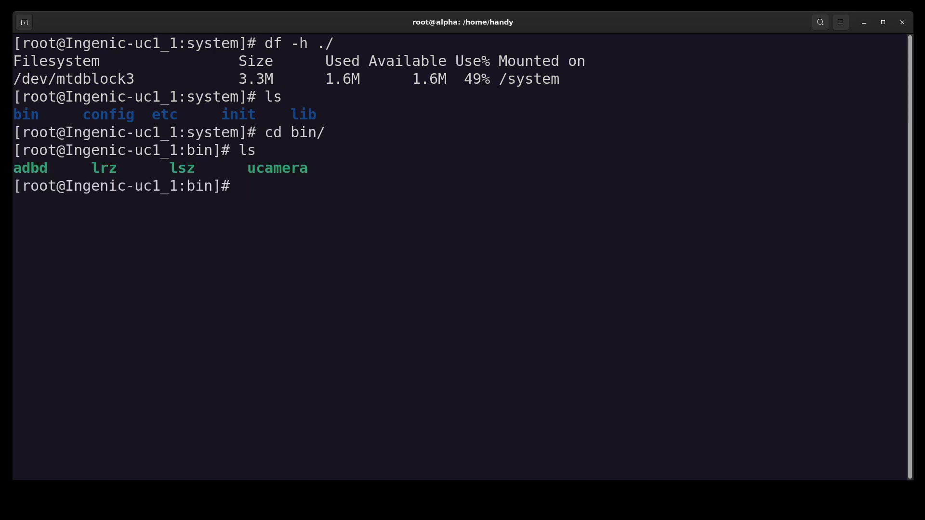
double_click(30, 167)
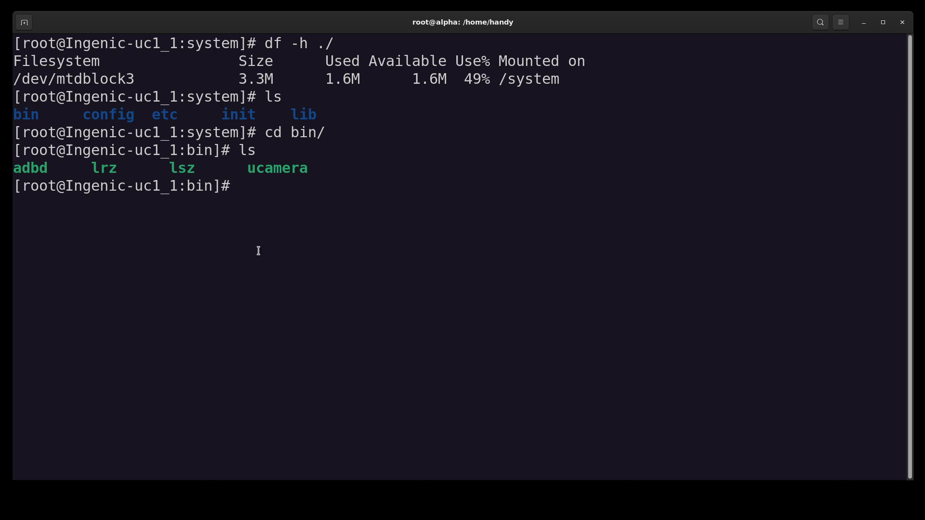
text(./adbd)
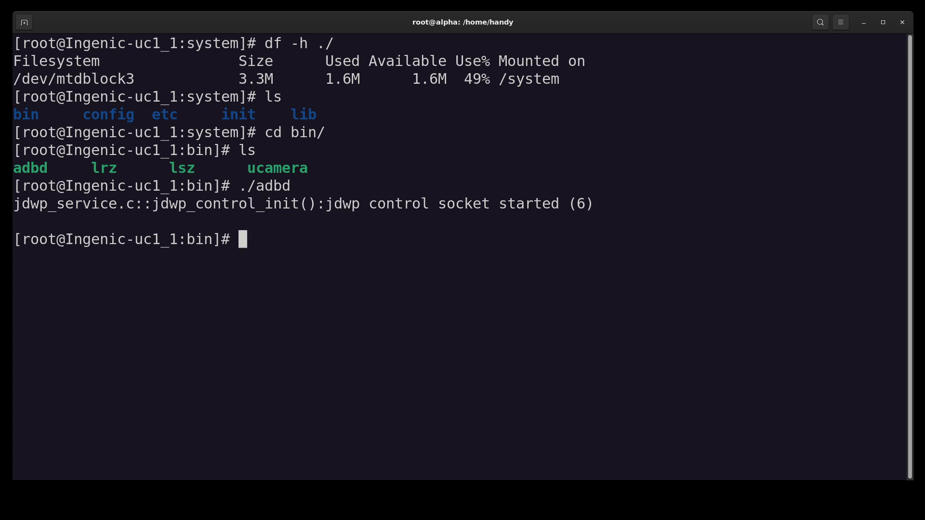
- Show ./lrz --help with its file-transfer option list
text(./lr)
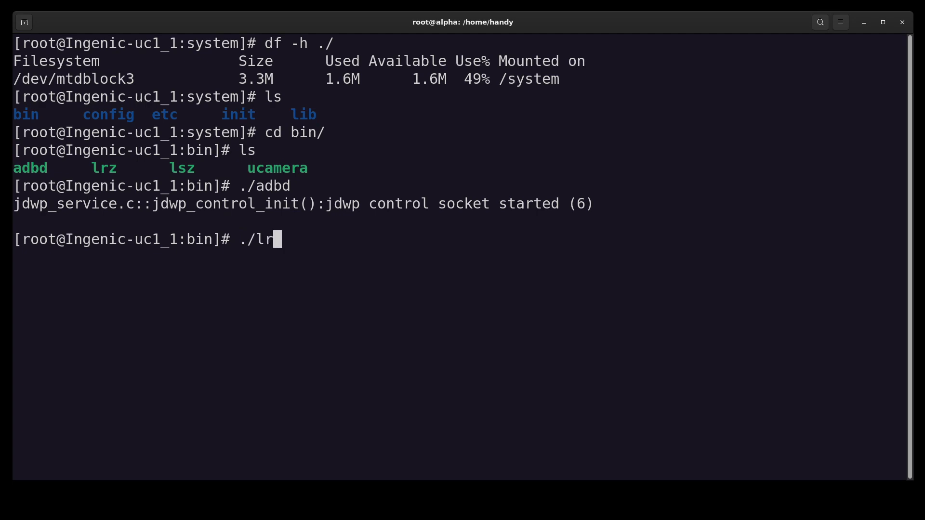
text(z --hel)
text(ls)
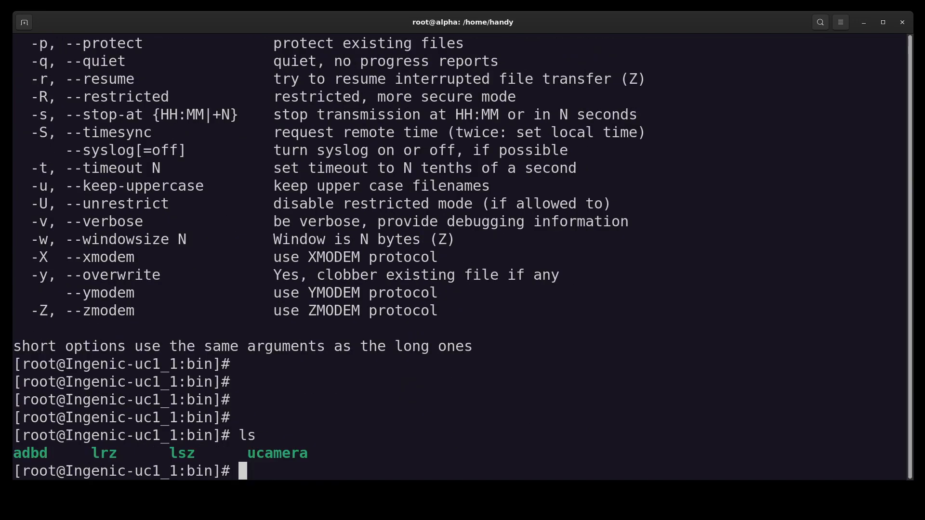
- Run ./ucamera and watch the kernel call trace and UVC connect/buffer errors scroll by
text(./ucamera)
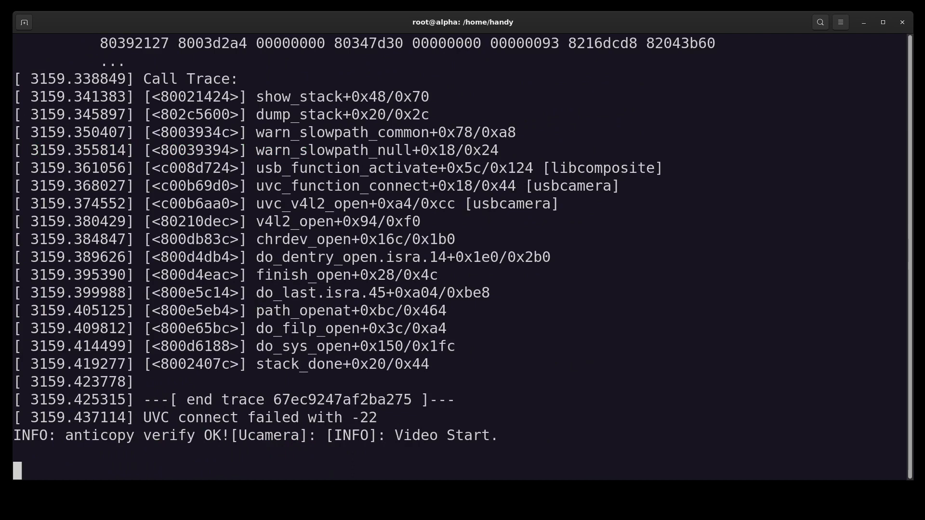
scroll(down, 3)
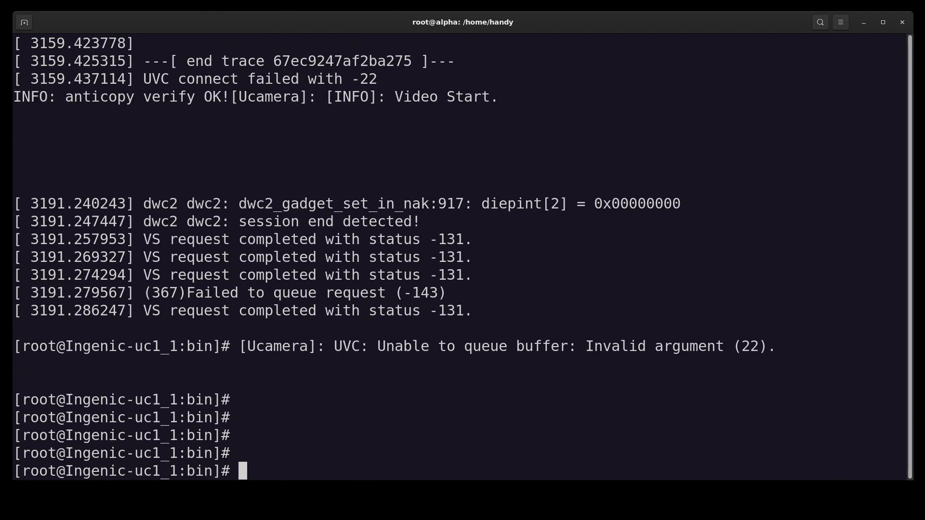
- List processes with ps and ps -l, showing ucamera running as PID 55 at about 108M
text(p)
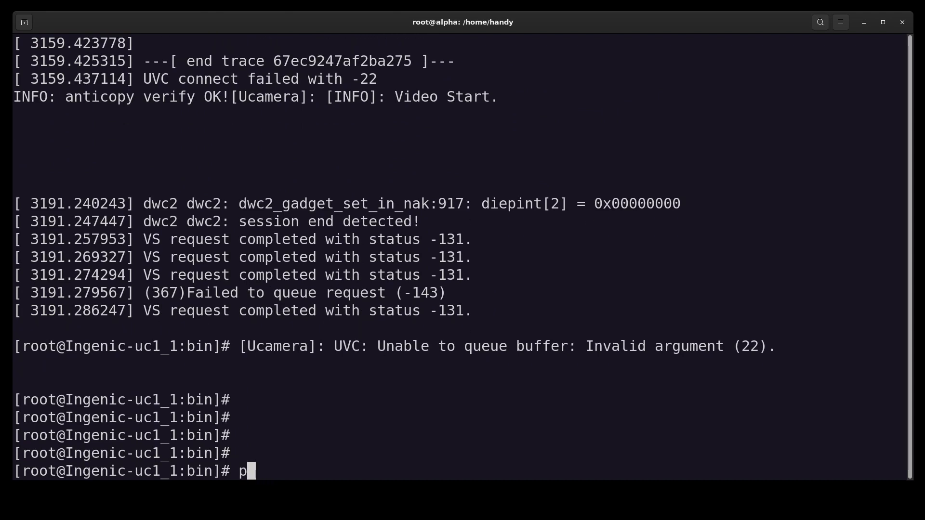
text(s -)
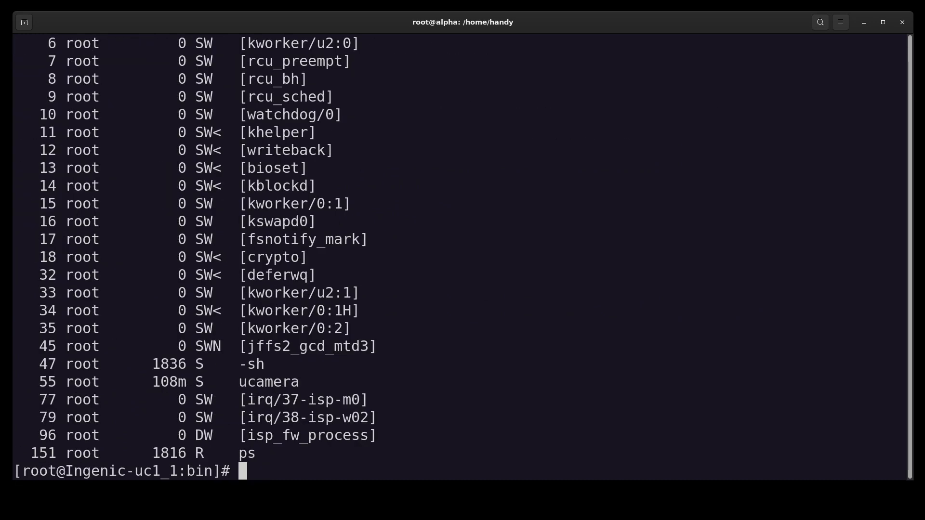
text(ps -l)
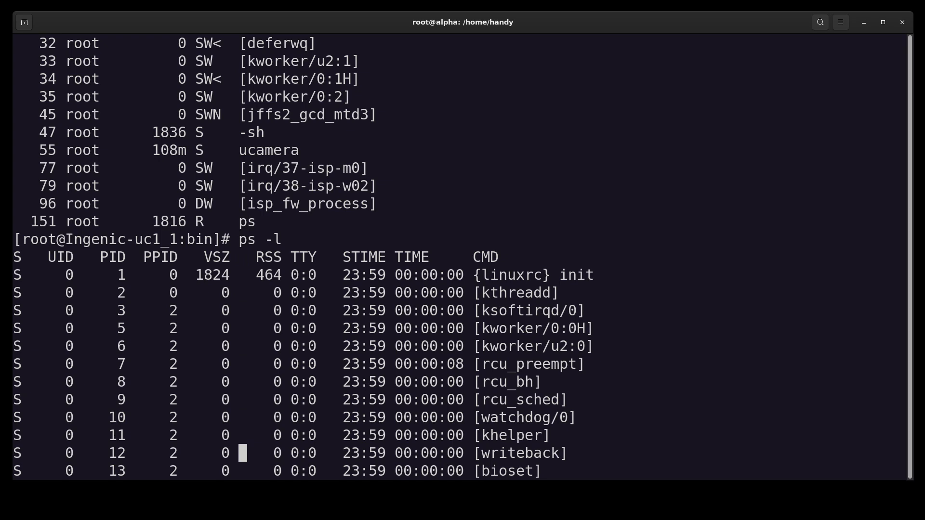
scroll(down, 3)
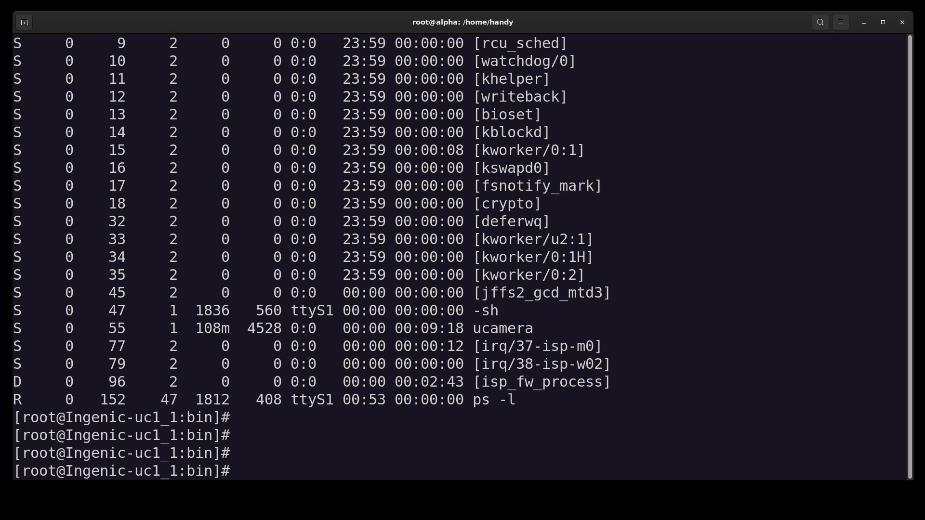
- Attempt killall ucamera, confirm it still runs as PID 55, then move up to /system and list it
text(kill)
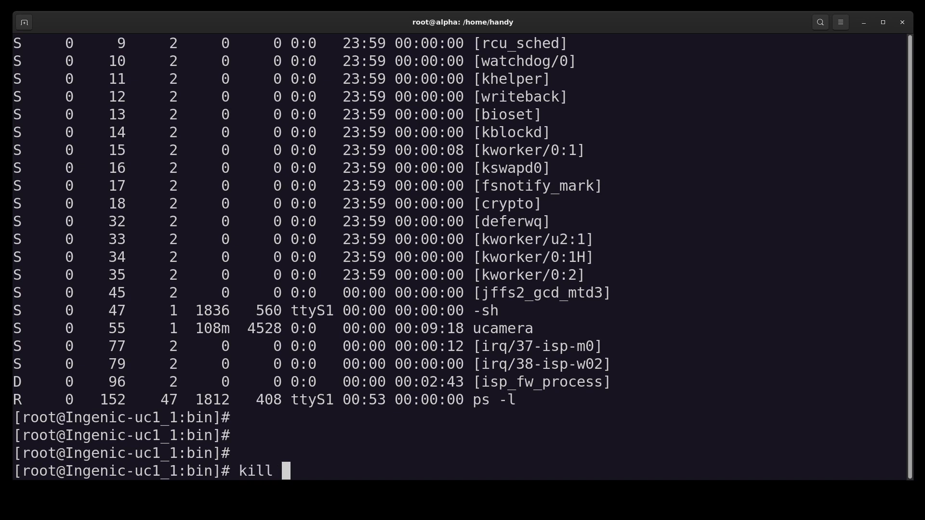
key(Tab)
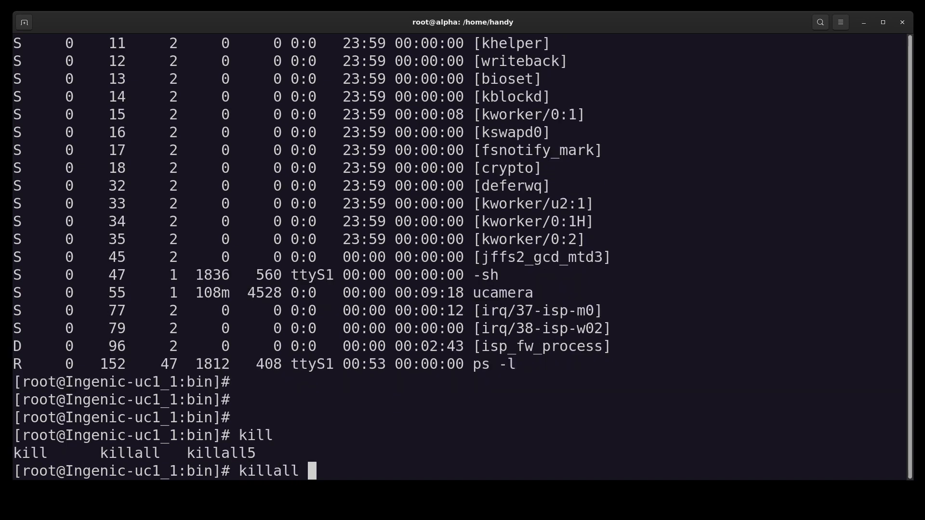
text(ucamera)
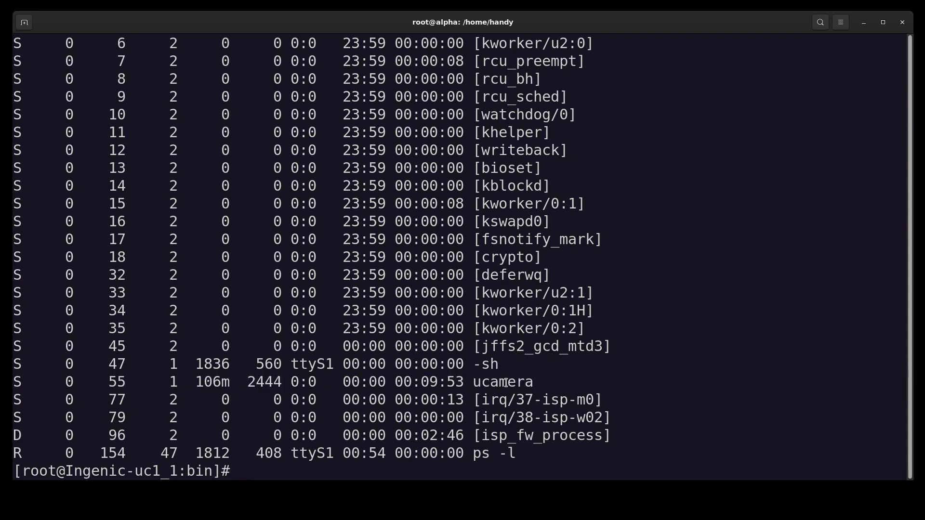
text(ls)
text(cd ..)
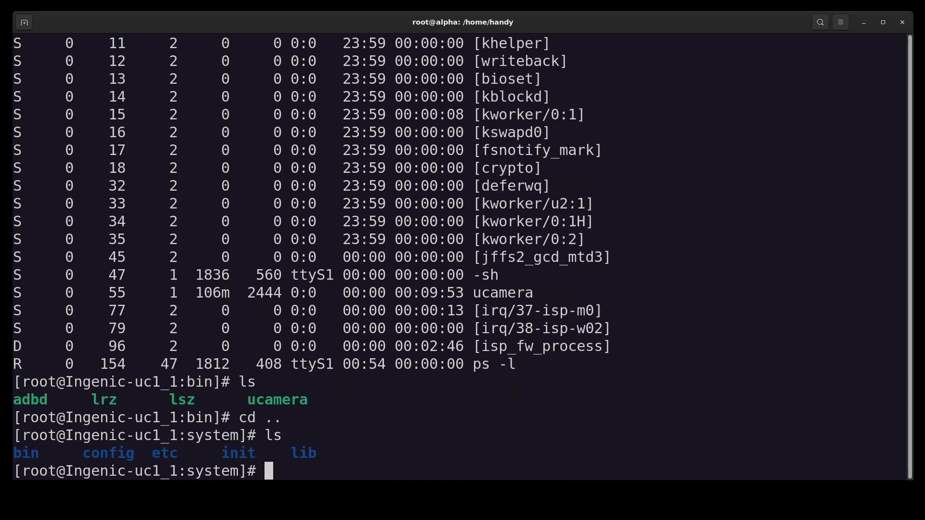
- In /system/init, add the comment '# Hello Mr Hatter - Handy' to app_init.sh in vi and save with :wq
text(cd init/)
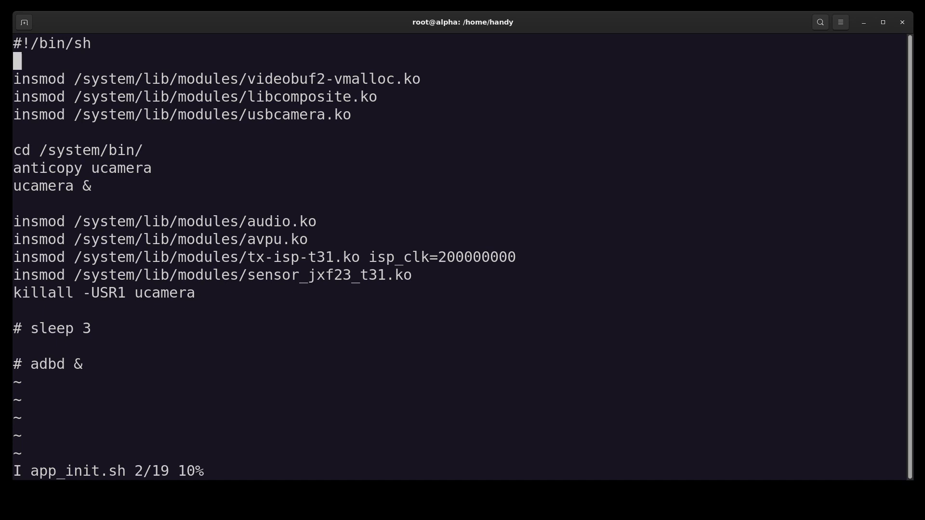
text(#)
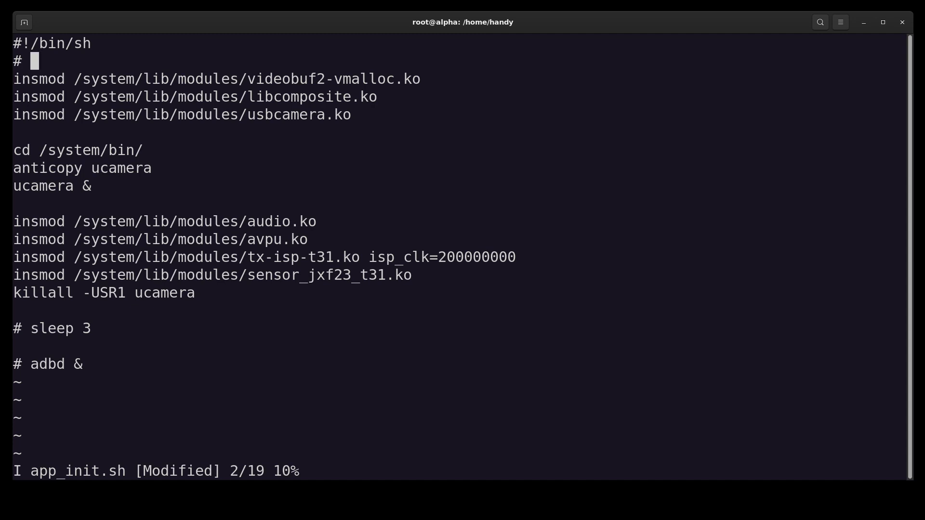
text(He)
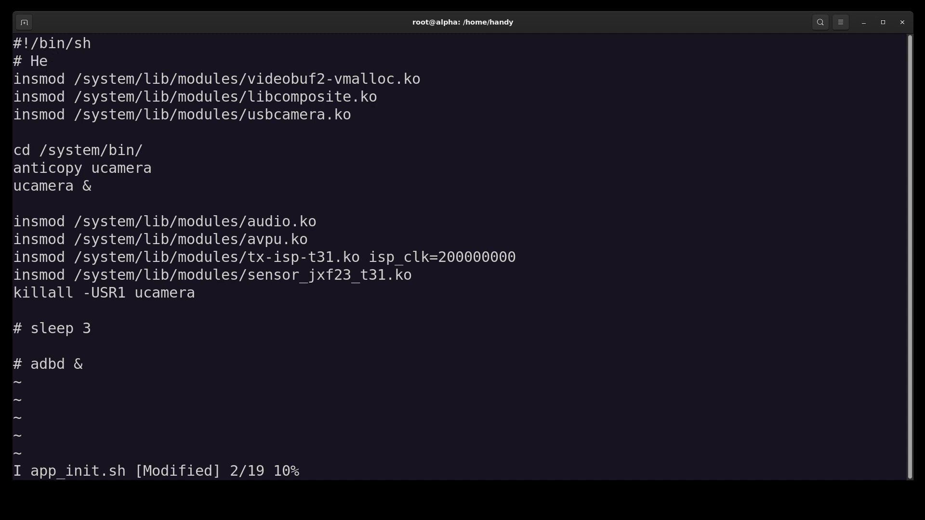
text(llo)
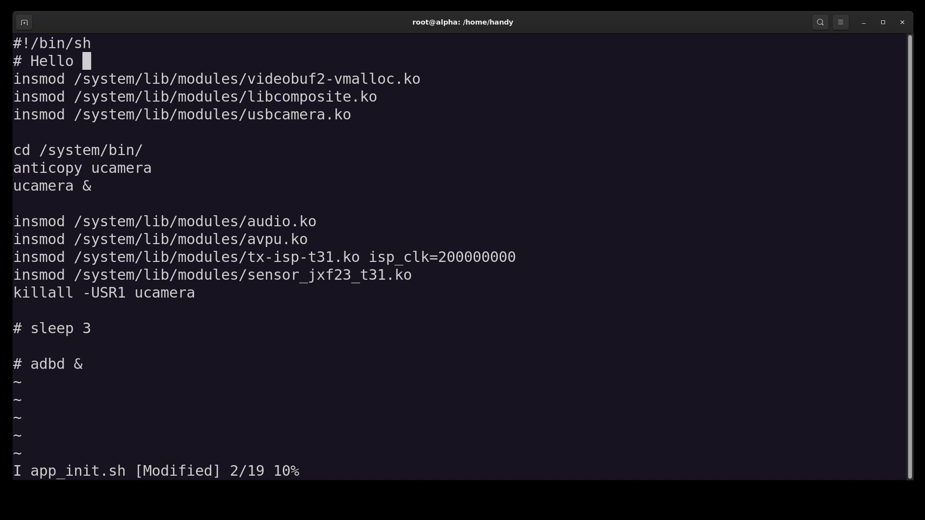
text(Mr)
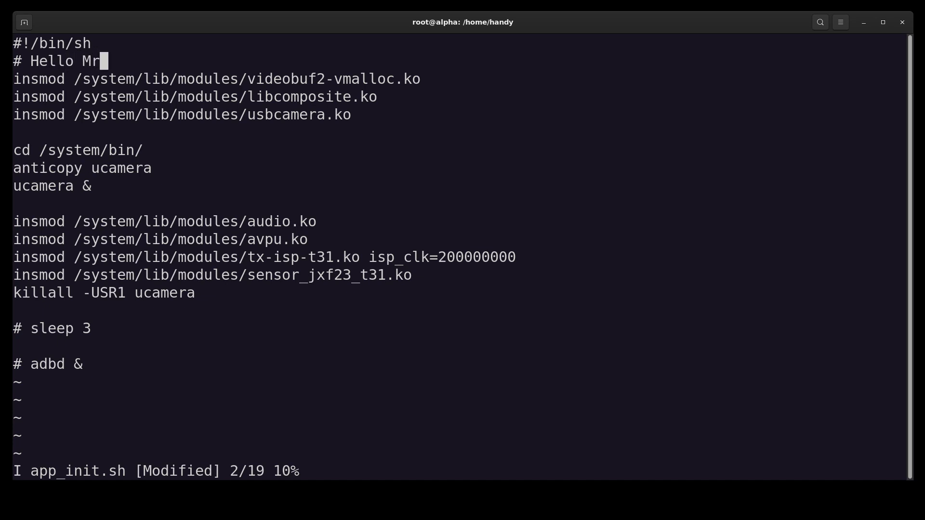
text(Hatter)
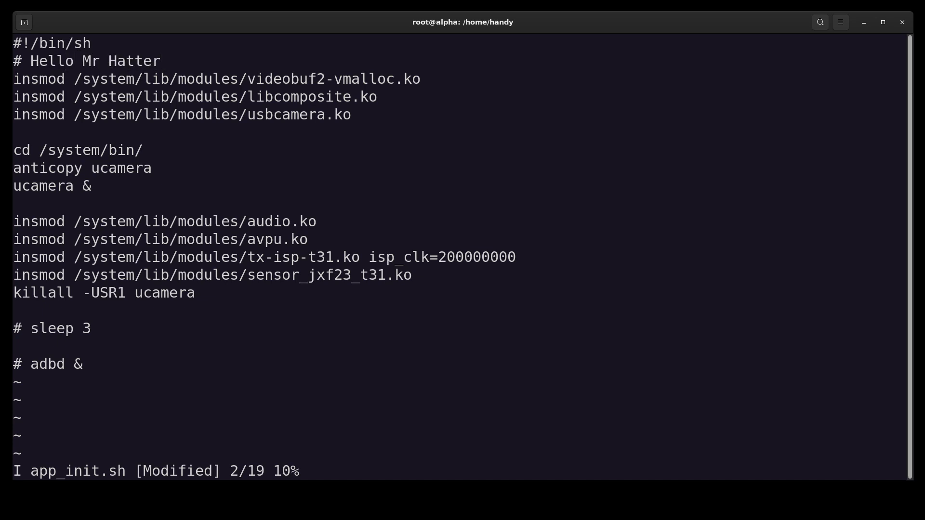
text(- Handy)
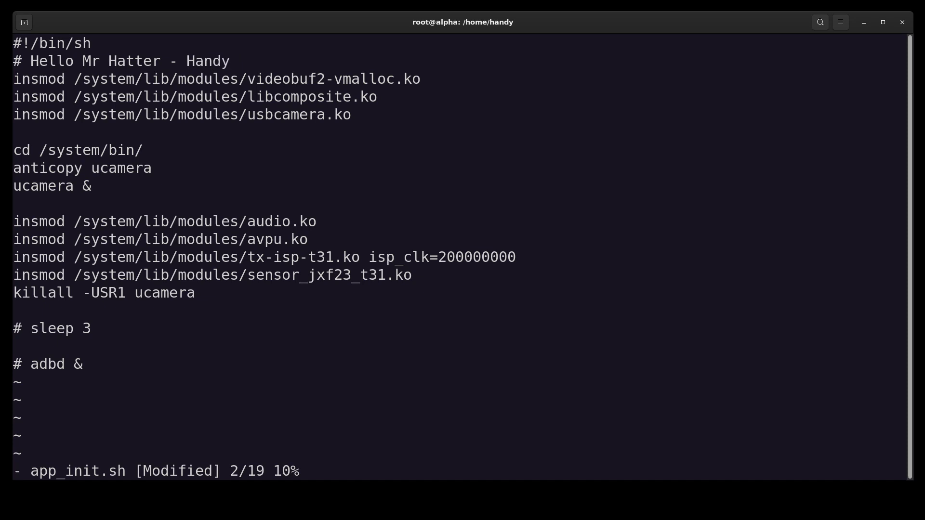
text(:wq)
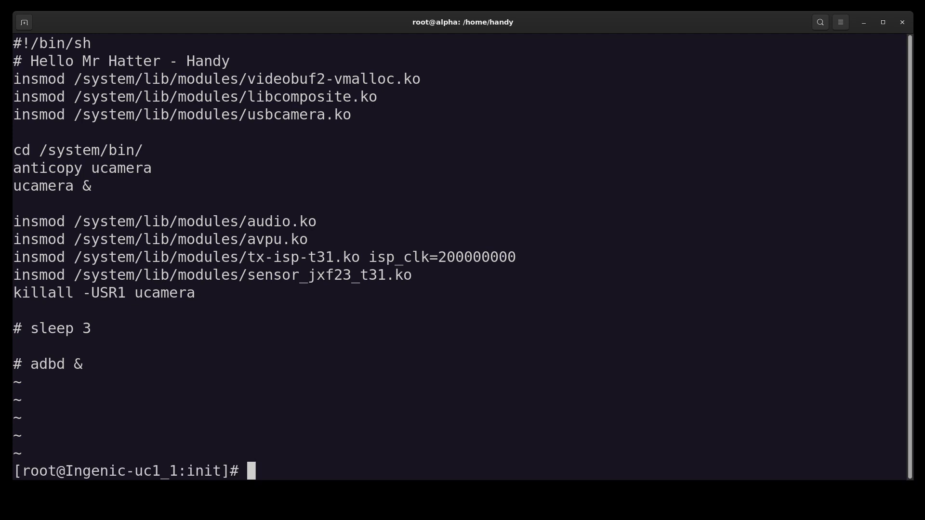
- Reboot the camera, log back in as root, and change into /system to list its contents
text(vi app_init.sh)
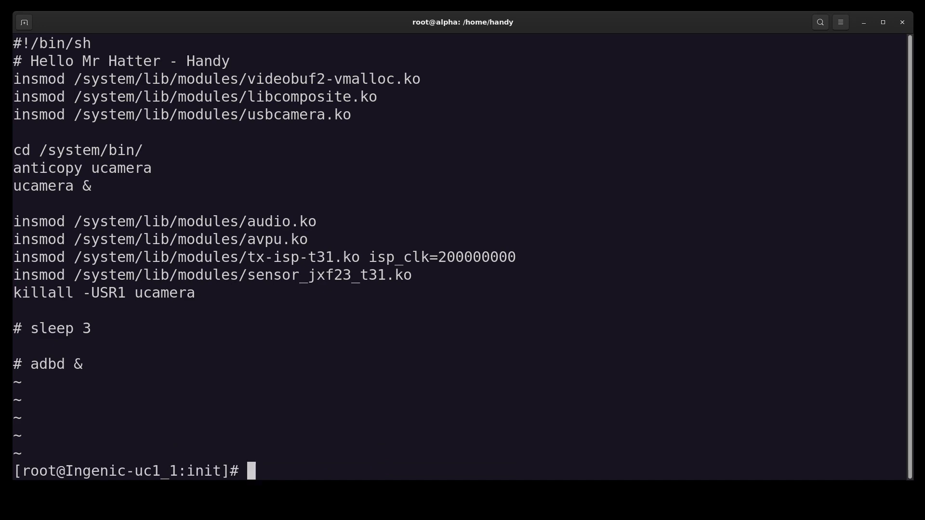
text(re)
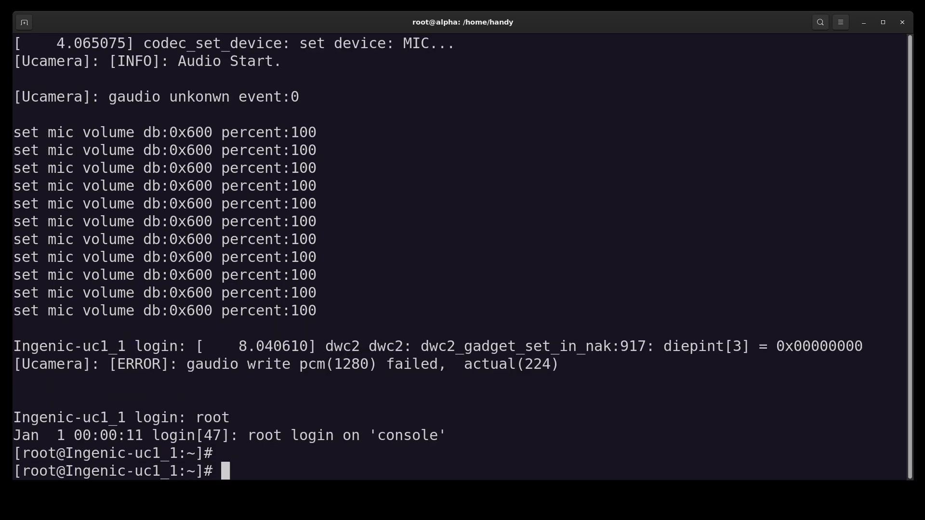
text(cd)
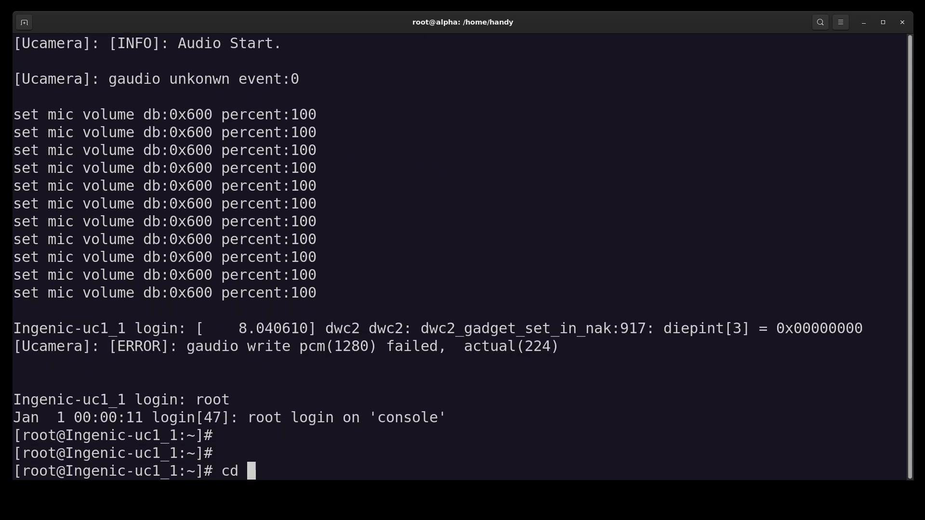
text(/sys)
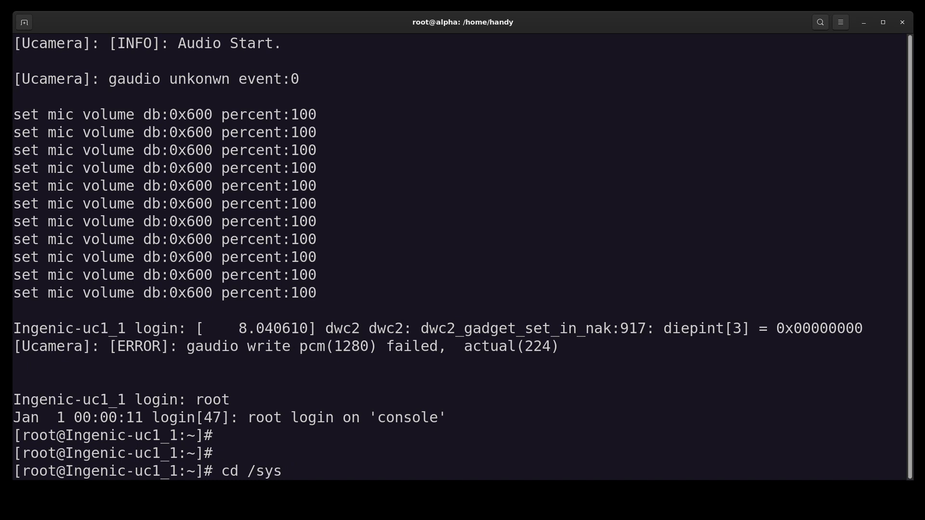
key(Backspace)
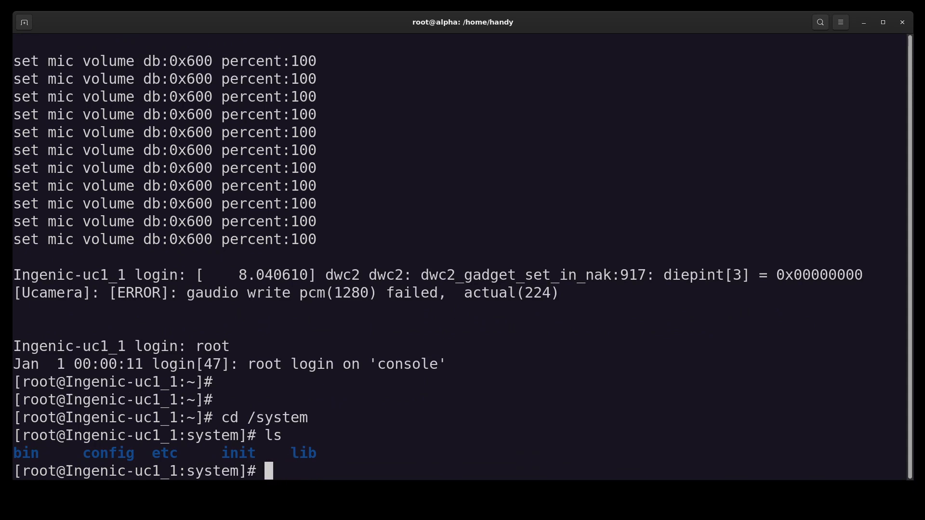
text(vi init/)
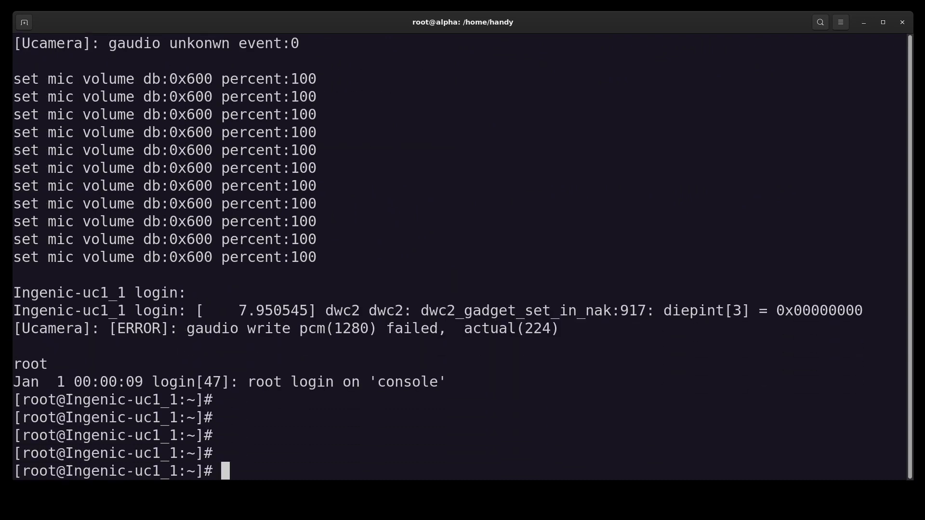
- Display /system/init/app_init.sh and select the persisted '# Hello Mr Hatter - Handy' comment
text(cat)
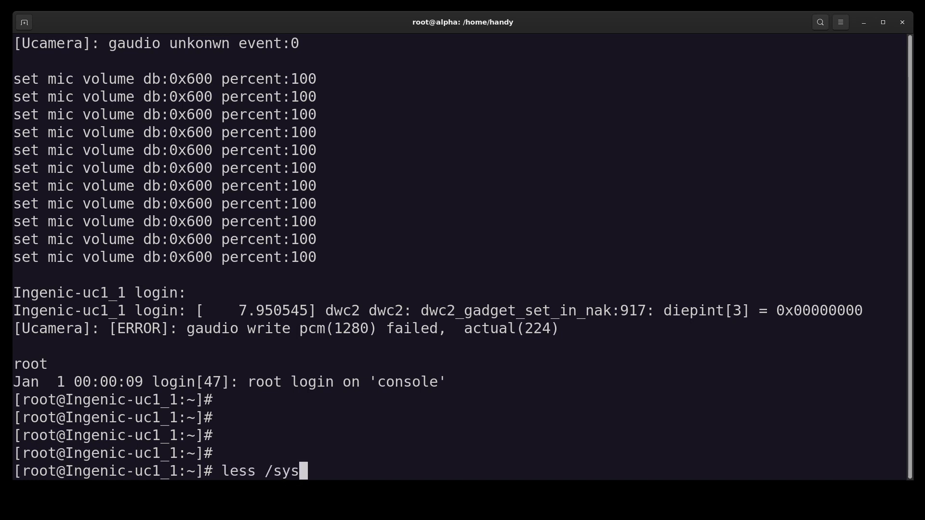
text(tem/)
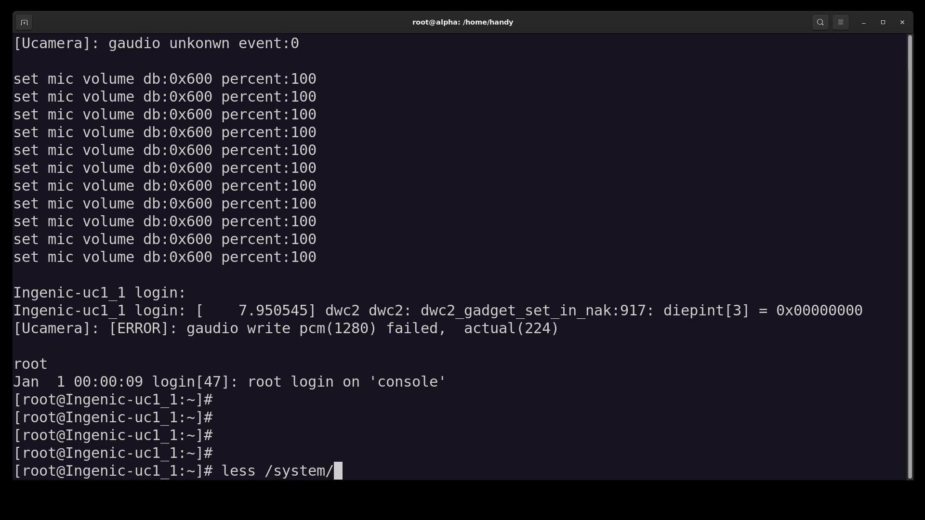
text(init/app_init.sh)
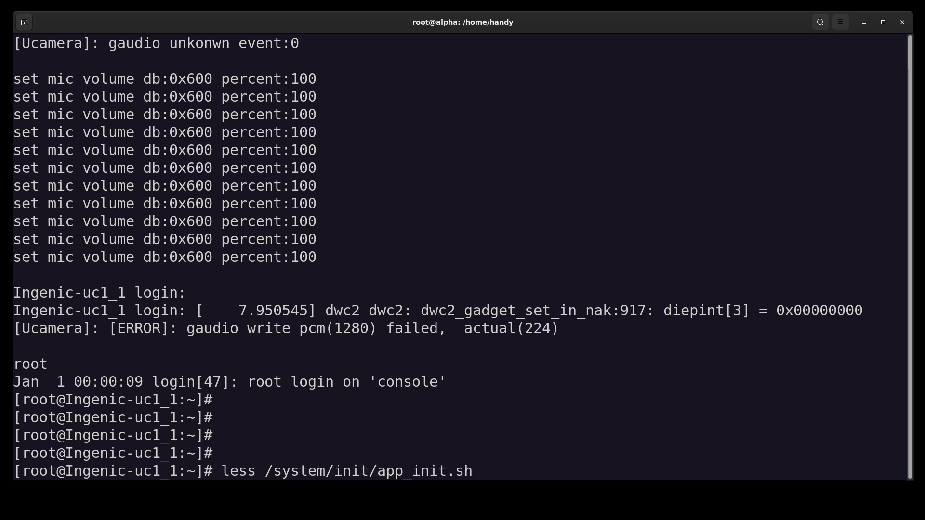
key(Return)
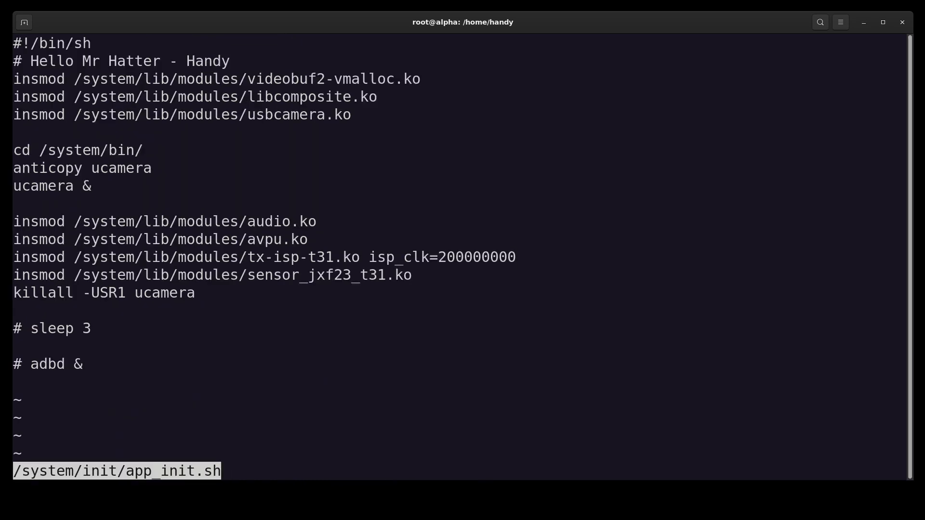
double_click(53, 61)
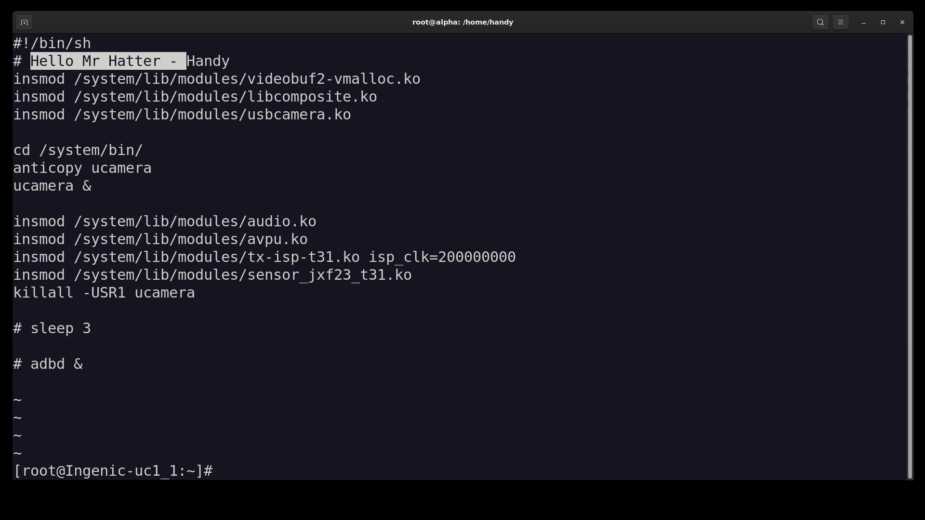
- Move into /system/bin and long-list adbd, lrz, lsz and the 685.1K ucamera with permissions
text(ls)
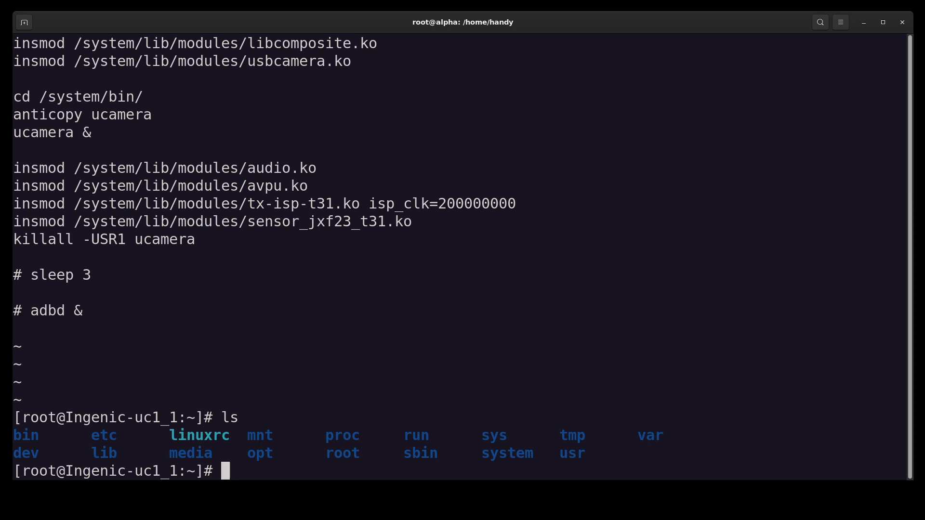
text(cd /say)
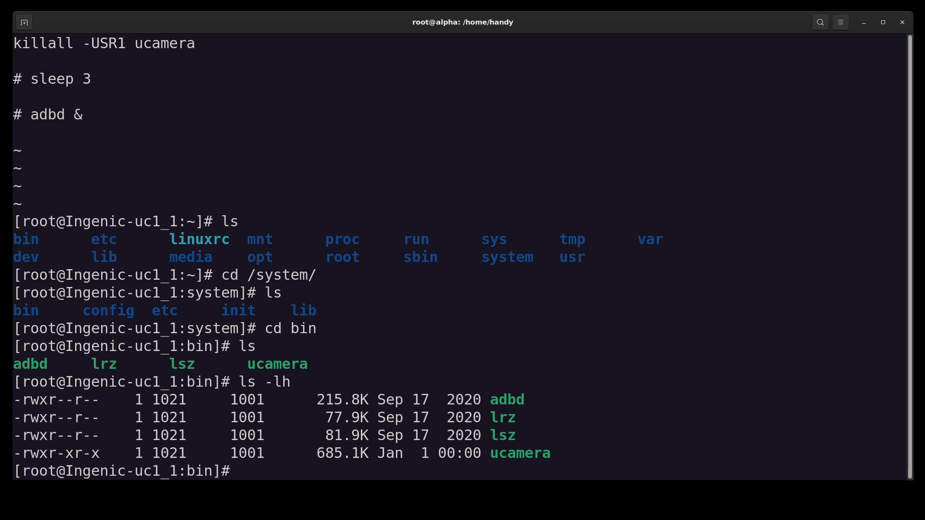
- After head is not found, run hexdump ucamera and let the hex output scroll to the end
text(head)
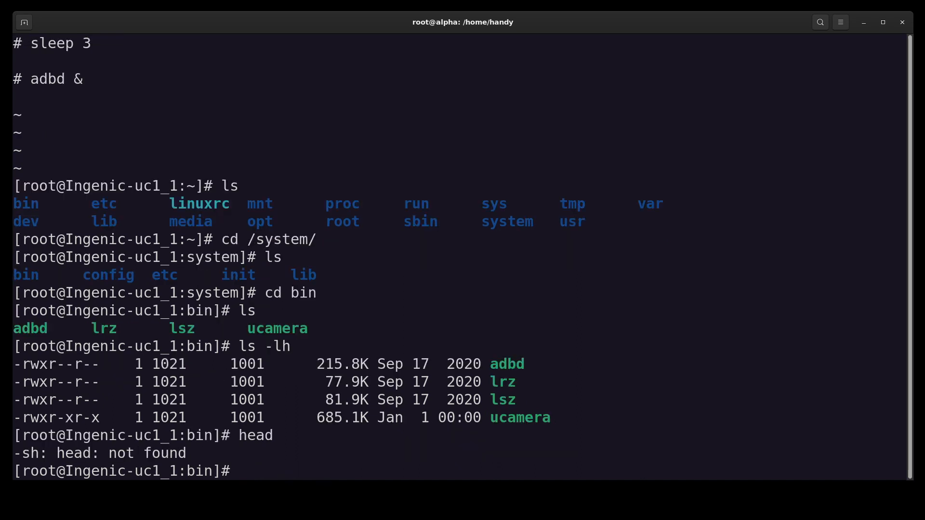
text(hex)
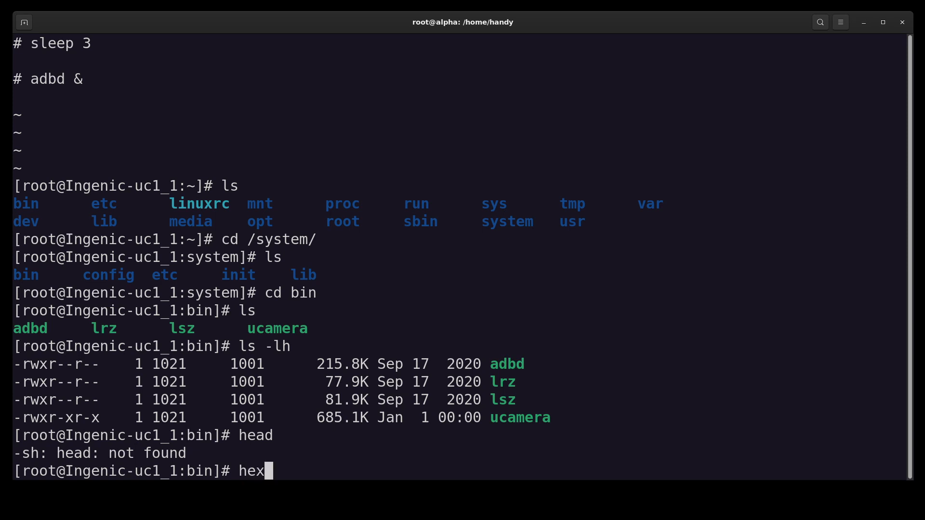
text(dump uca)
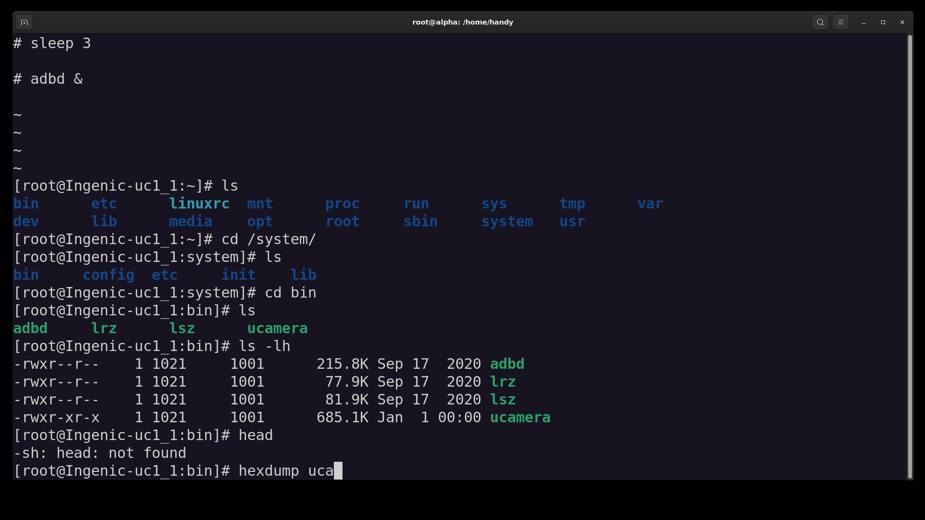
text(mera)
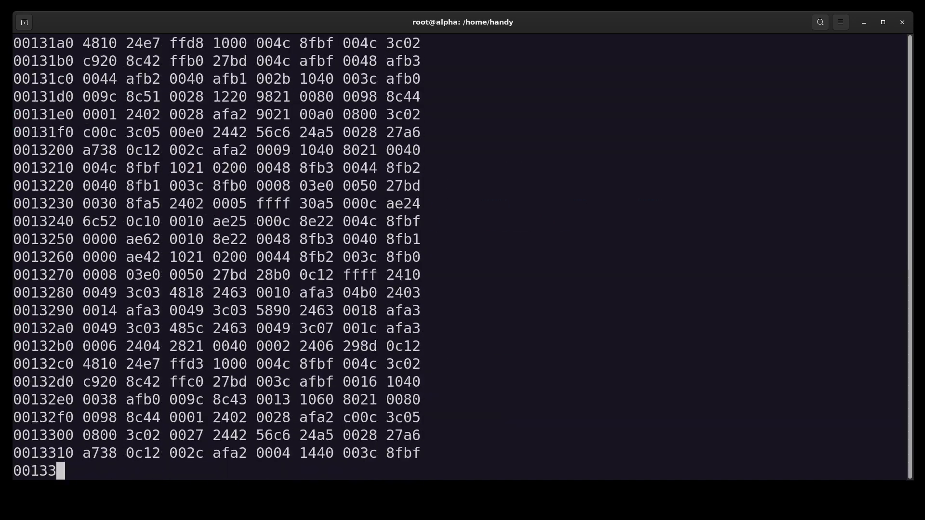
scroll(down, 3)
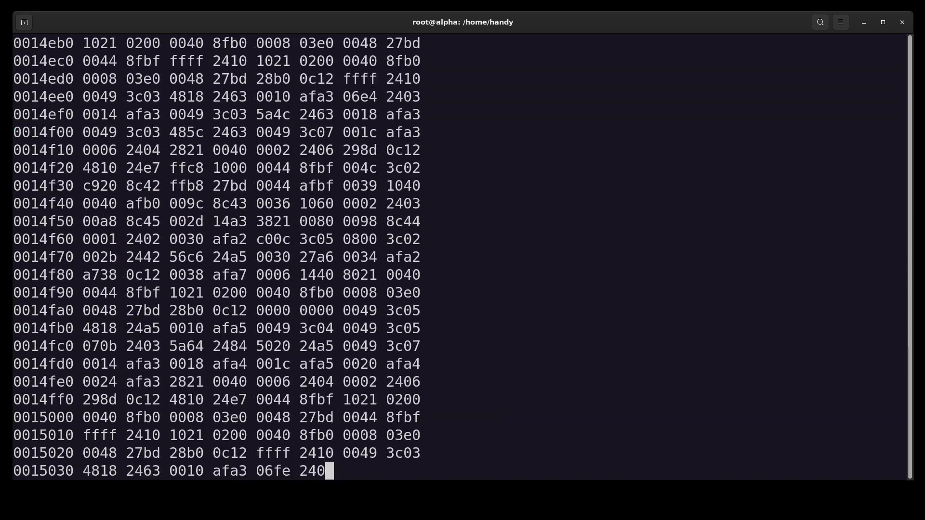
scroll(down, 3)
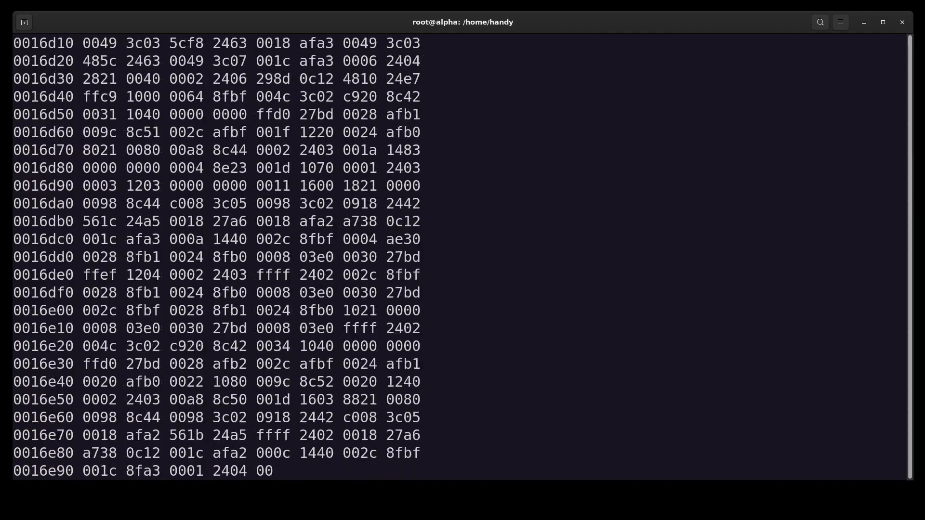
scroll(down, 3)
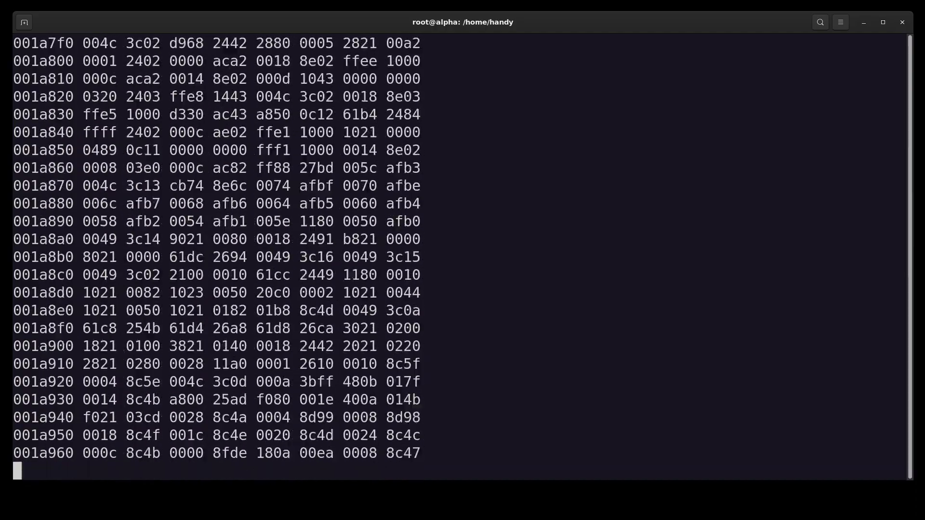
scroll(down, 3)
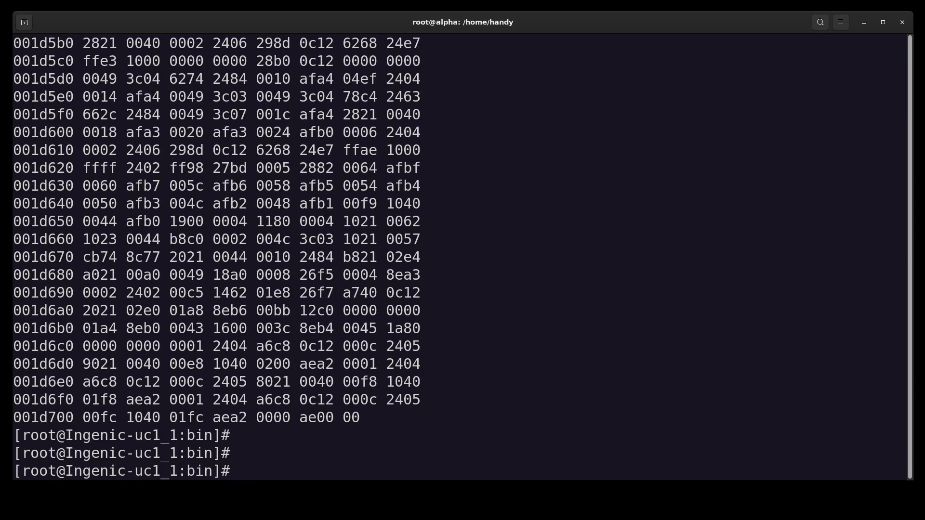
- Base64-encode the ucamera binary and let the encoded text stream through the terminal
text(ls)
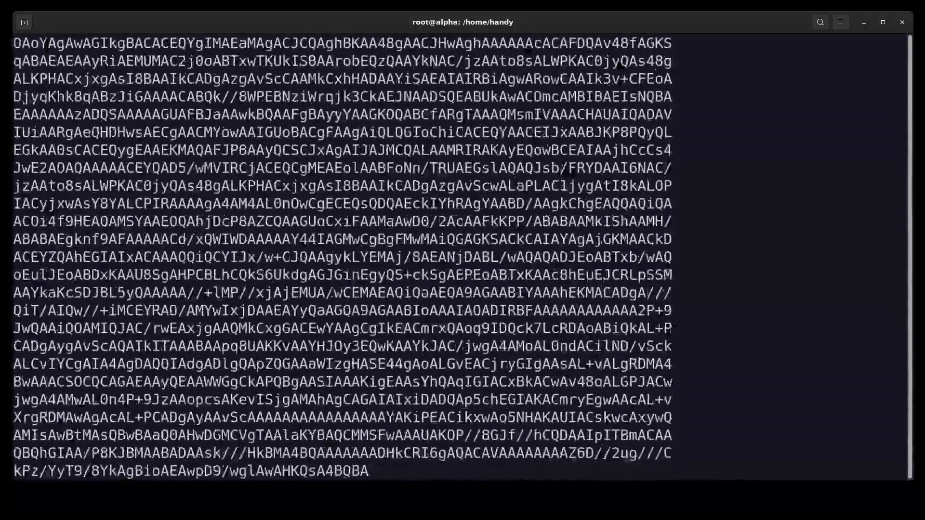
scroll(down, 3)
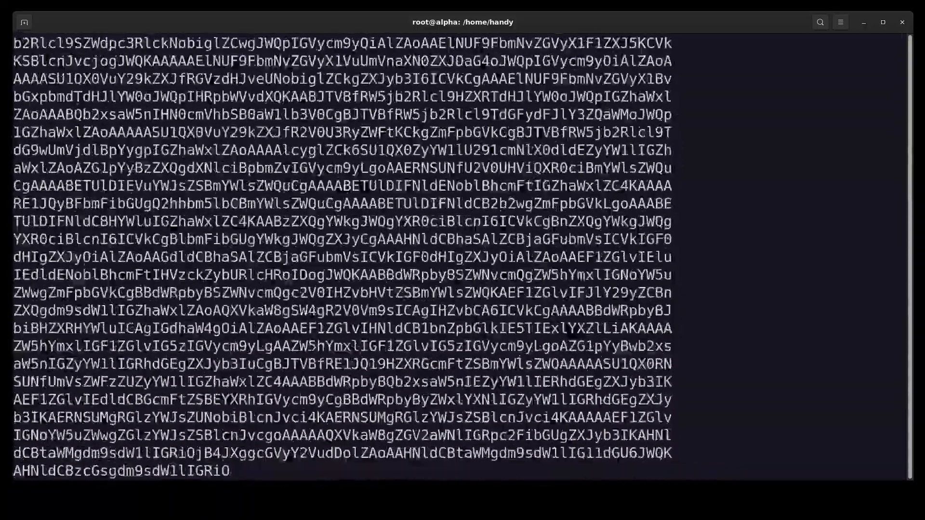
scroll(down, 3)
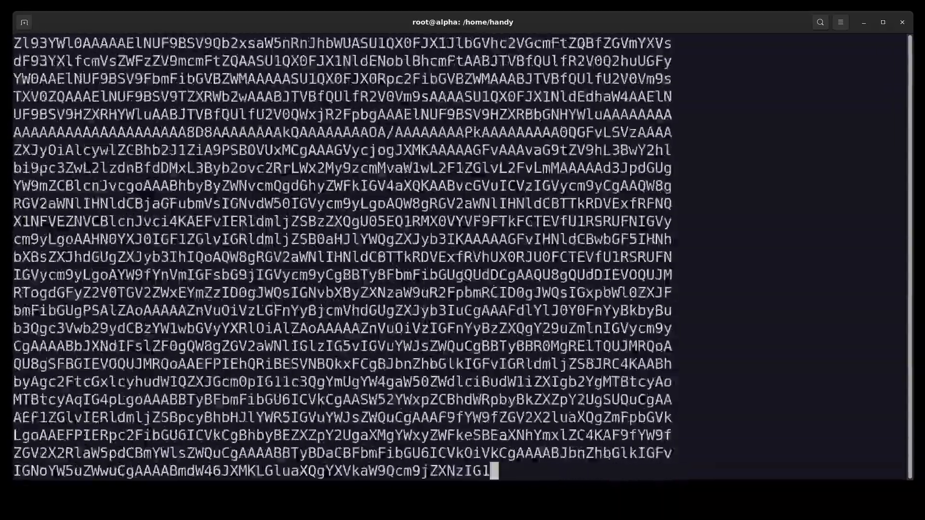
scroll(down, 3)
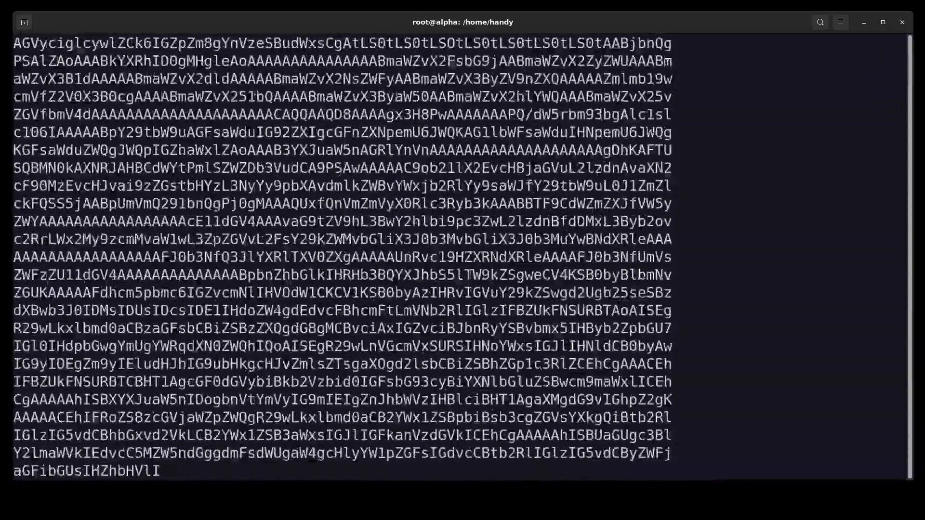
scroll(down, 3)
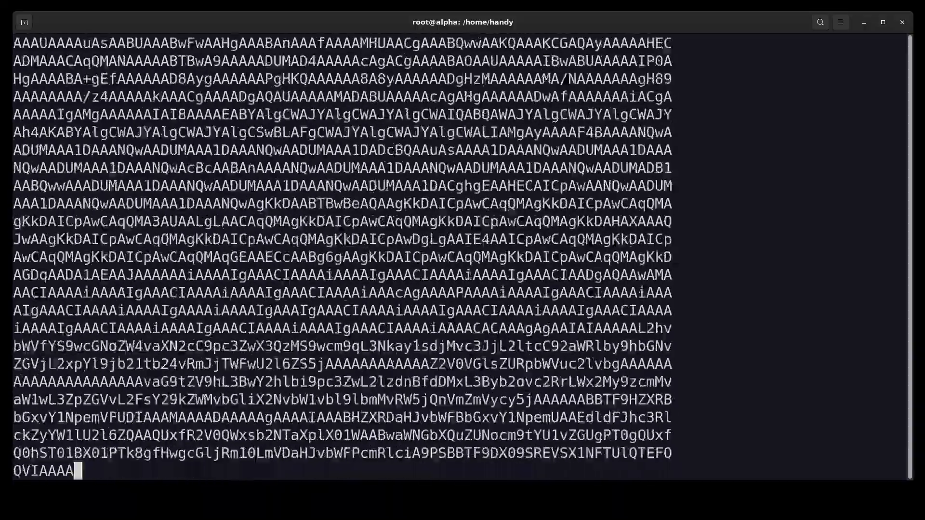